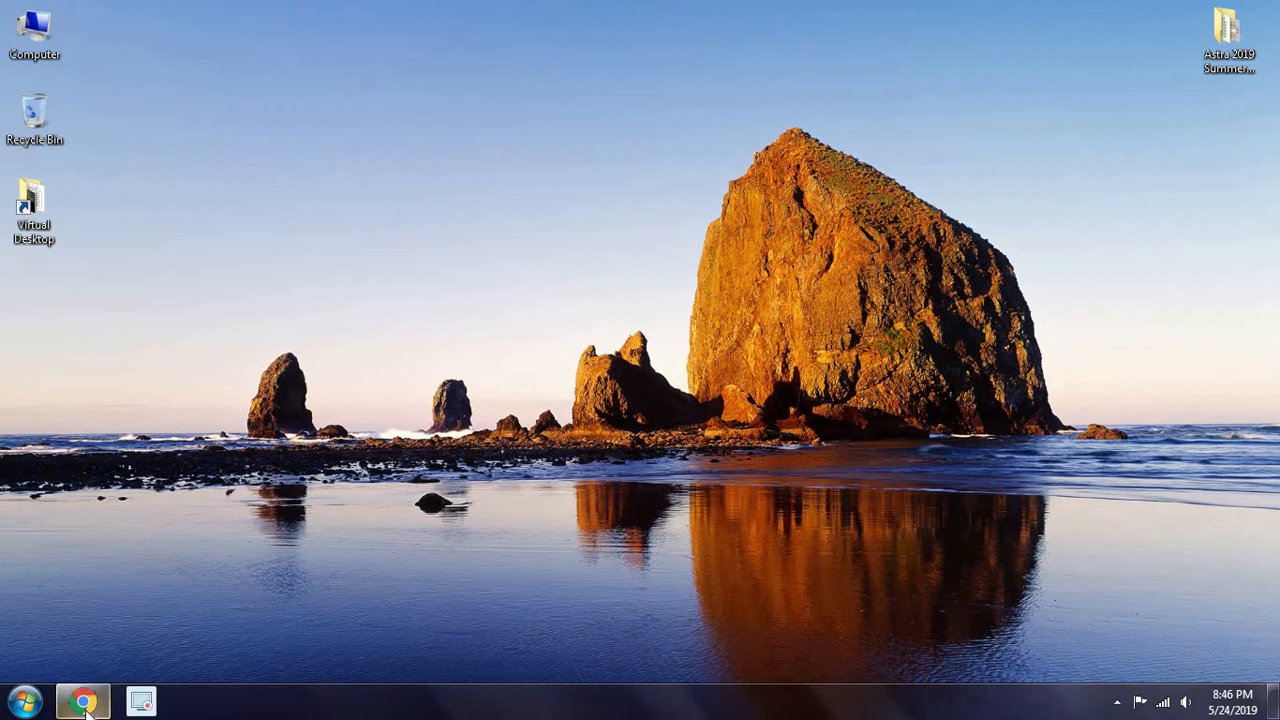
Search Google in Chrome for 'download autodesk eagle for windows'.
{"action": "left_click", "coordinate": [84, 700]}
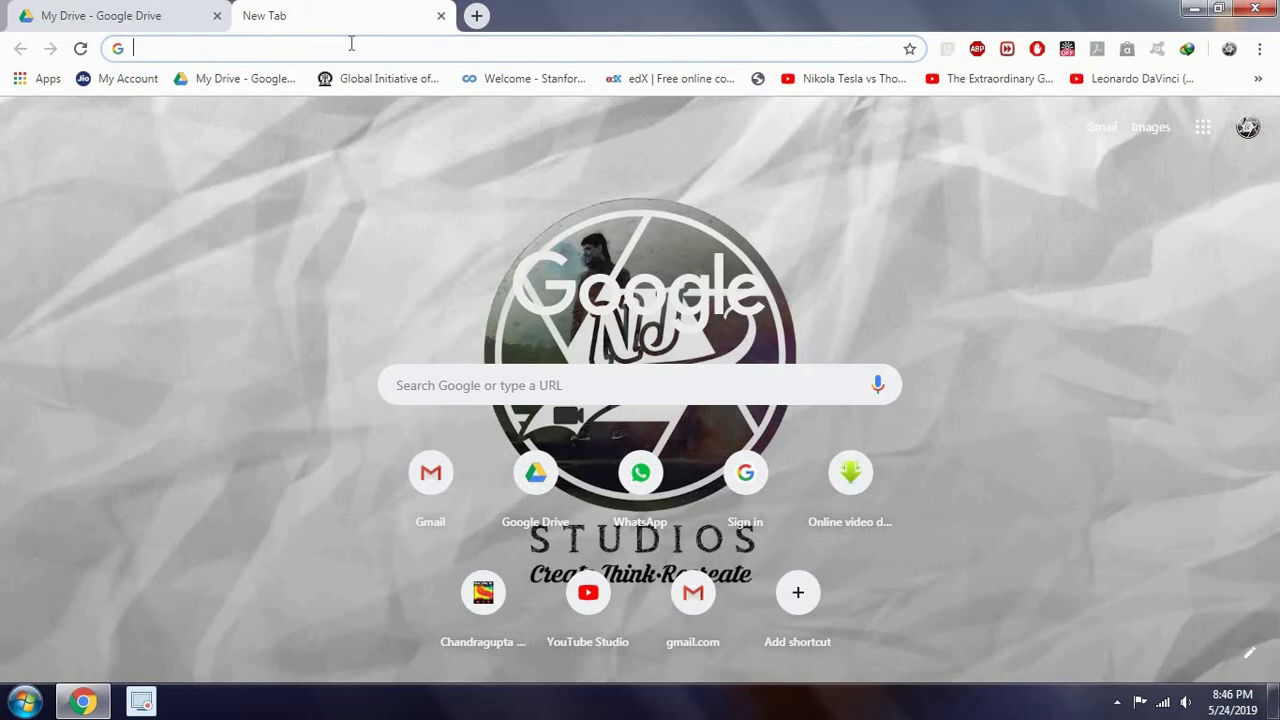
{"action": "type", "text": "download auto"}
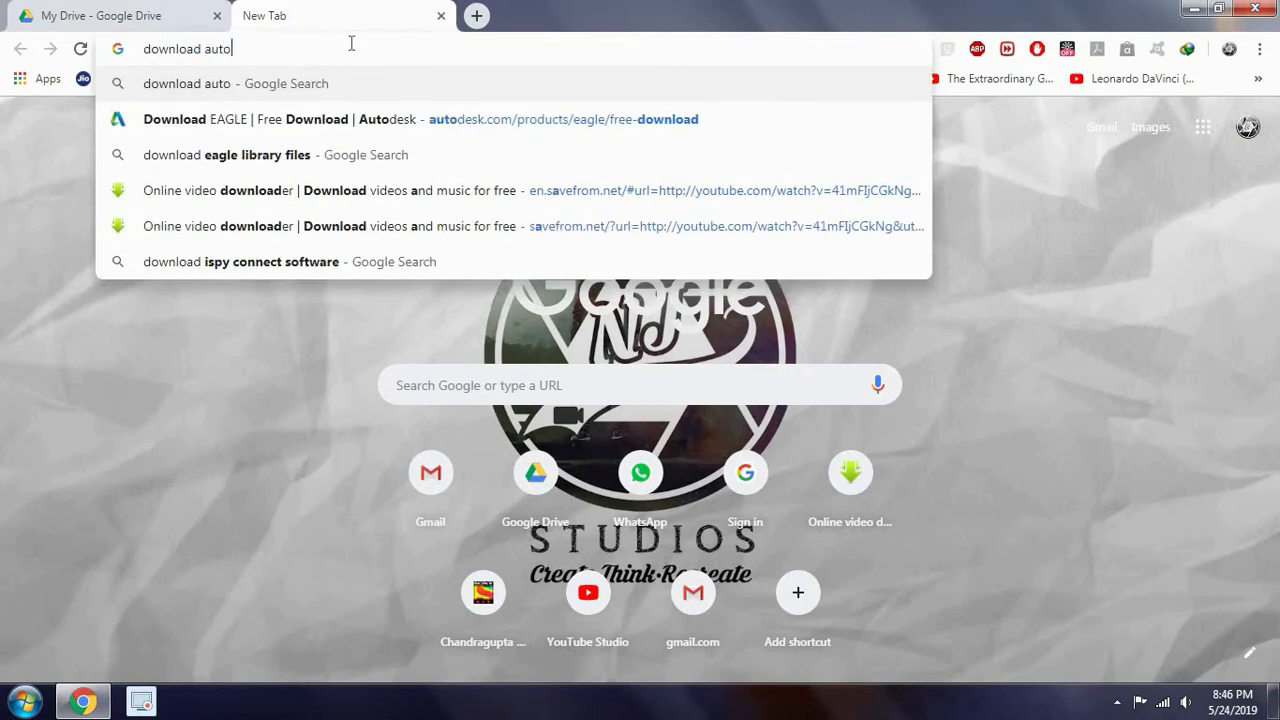
{"action": "type", "text": "desk"}
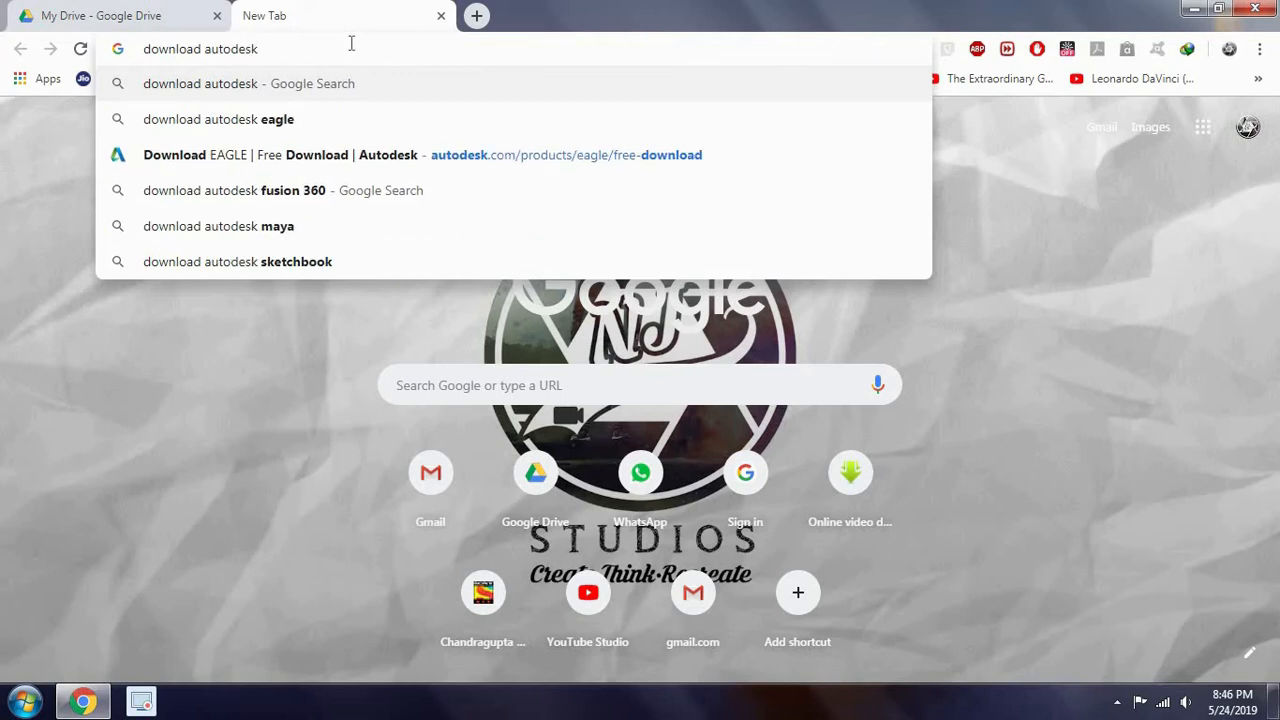
{"action": "type", "text": "eagle for w"}
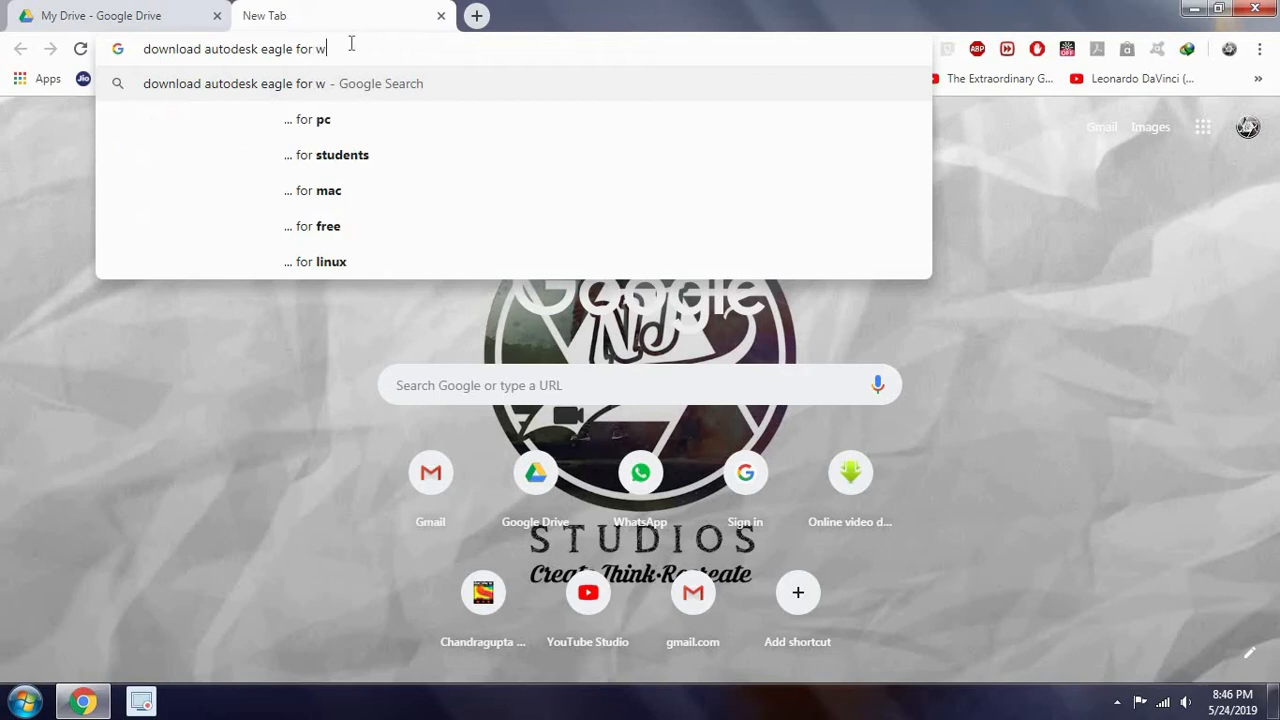
{"action": "type", "text": "indows"}
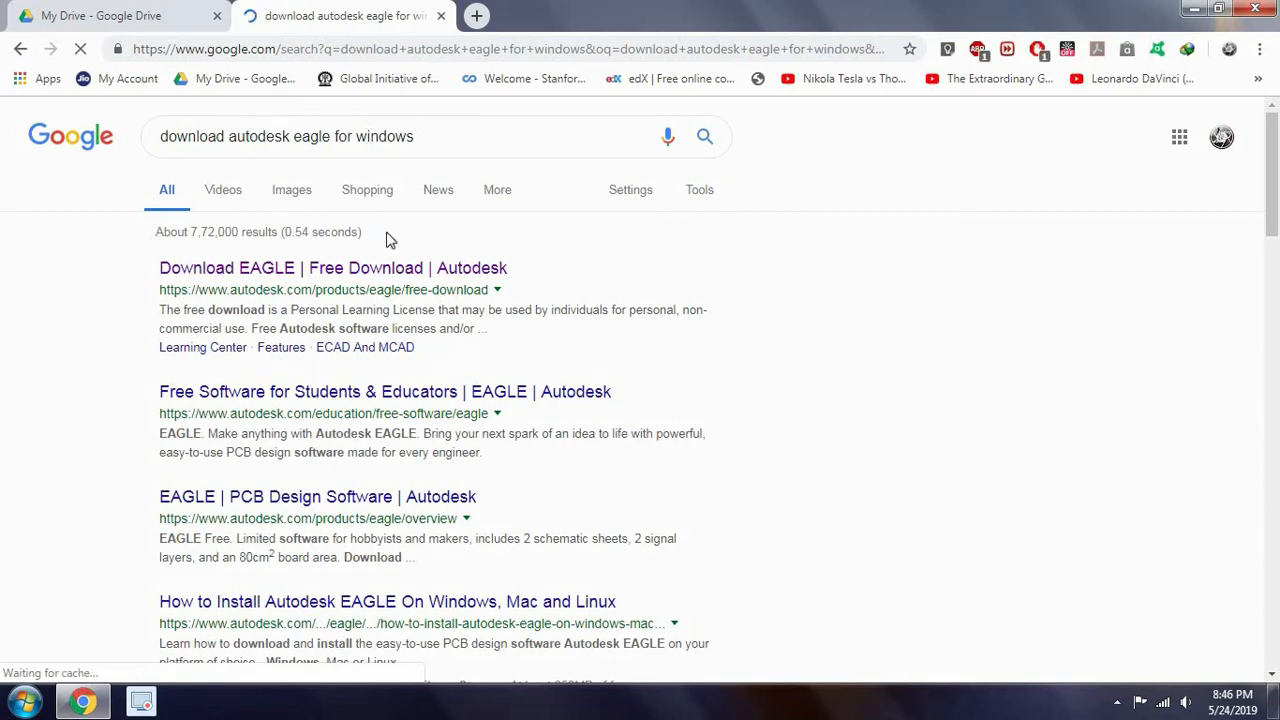
{"action": "mouse_move", "coordinate": [407, 272]}
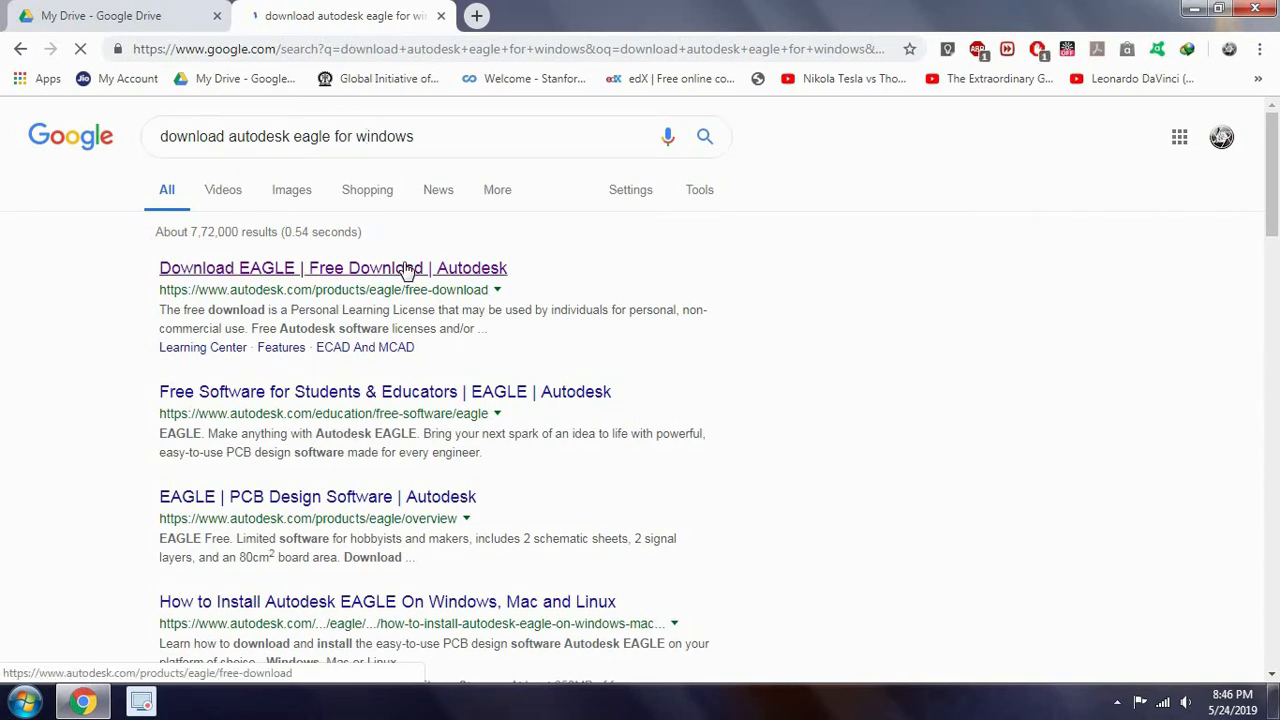
From the Autodesk free EAGLE download page, choose Download for Windows.
{"action": "left_click", "coordinate": [332, 267]}
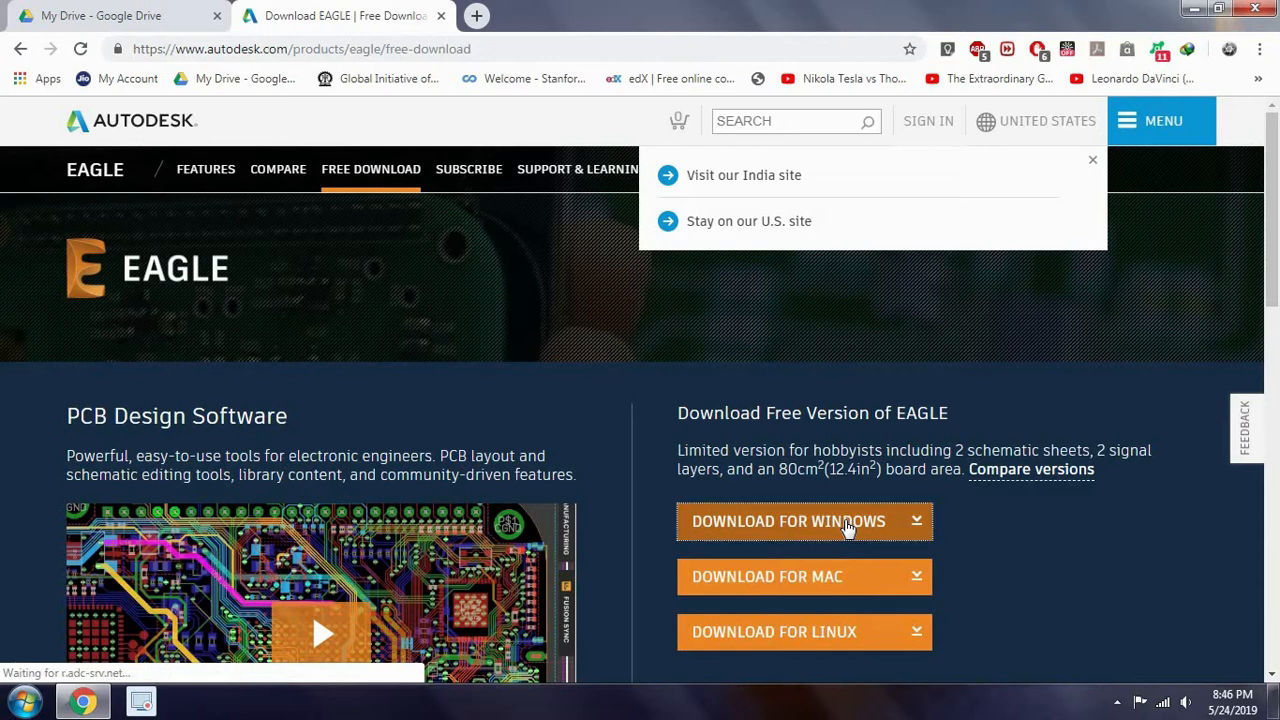
{"action": "mouse_move", "coordinate": [928, 520]}
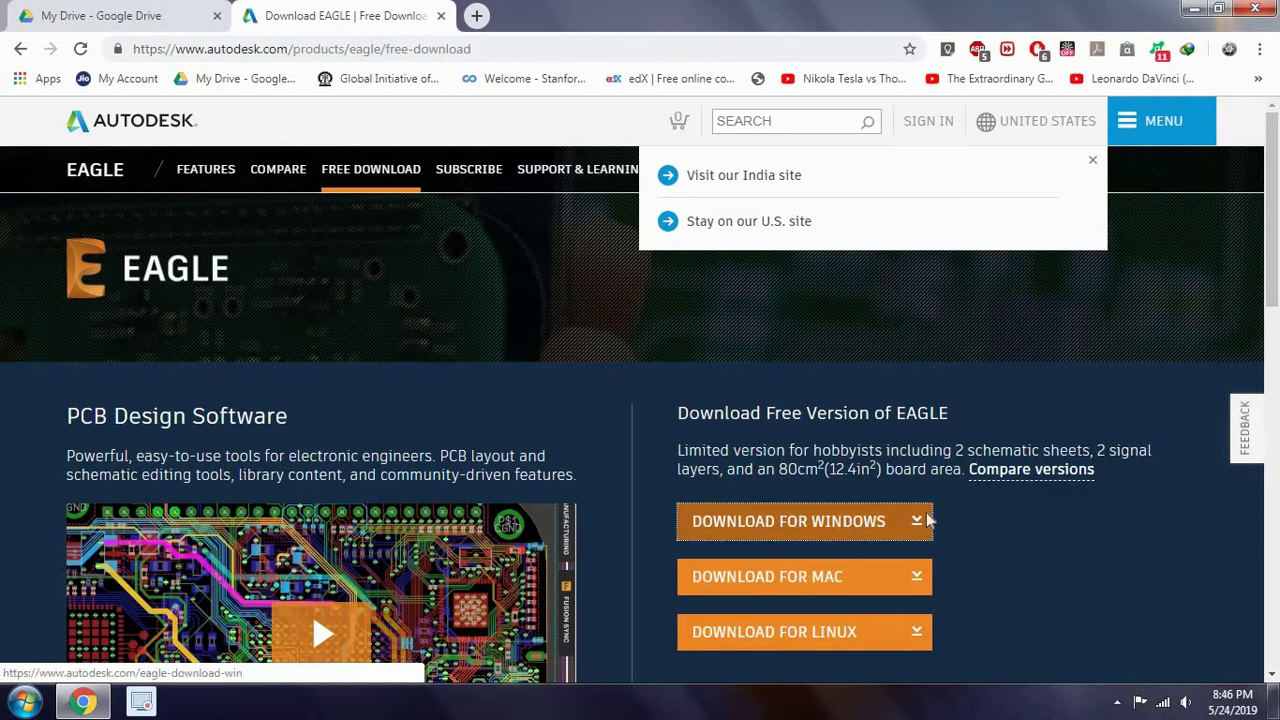
{"action": "left_click", "coordinate": [789, 521]}
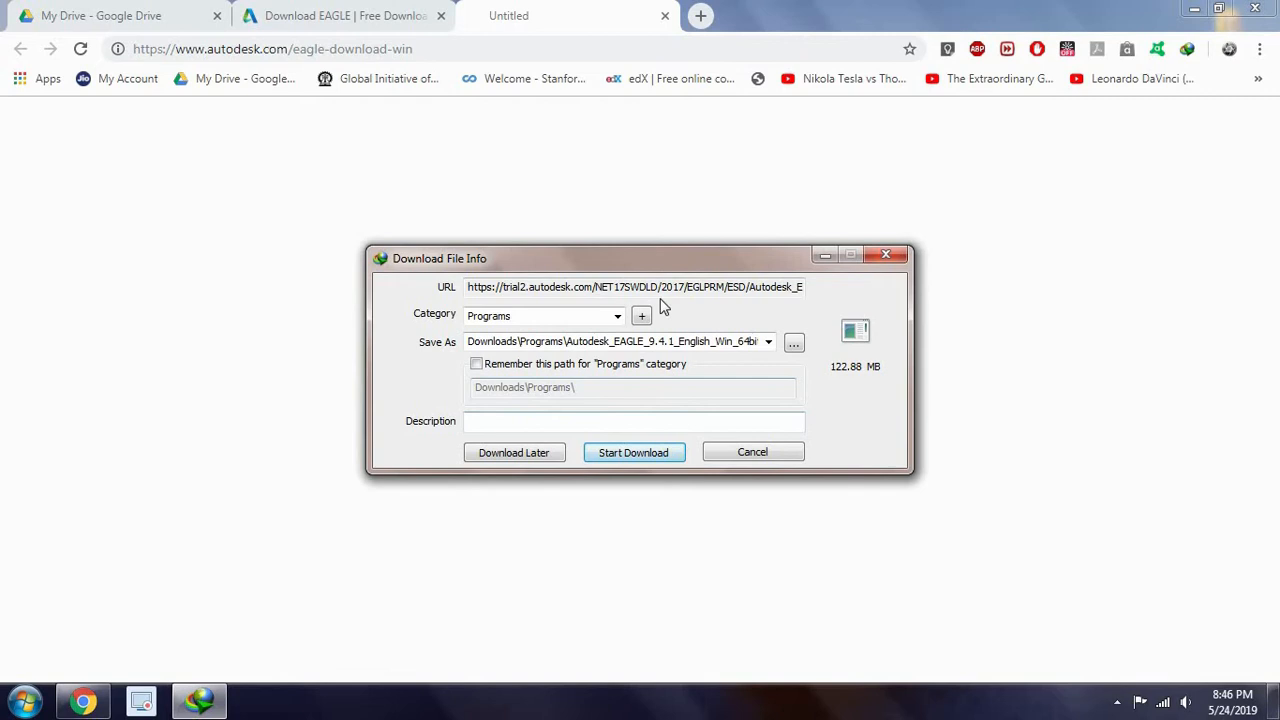
{"action": "mouse_move", "coordinate": [742, 365]}
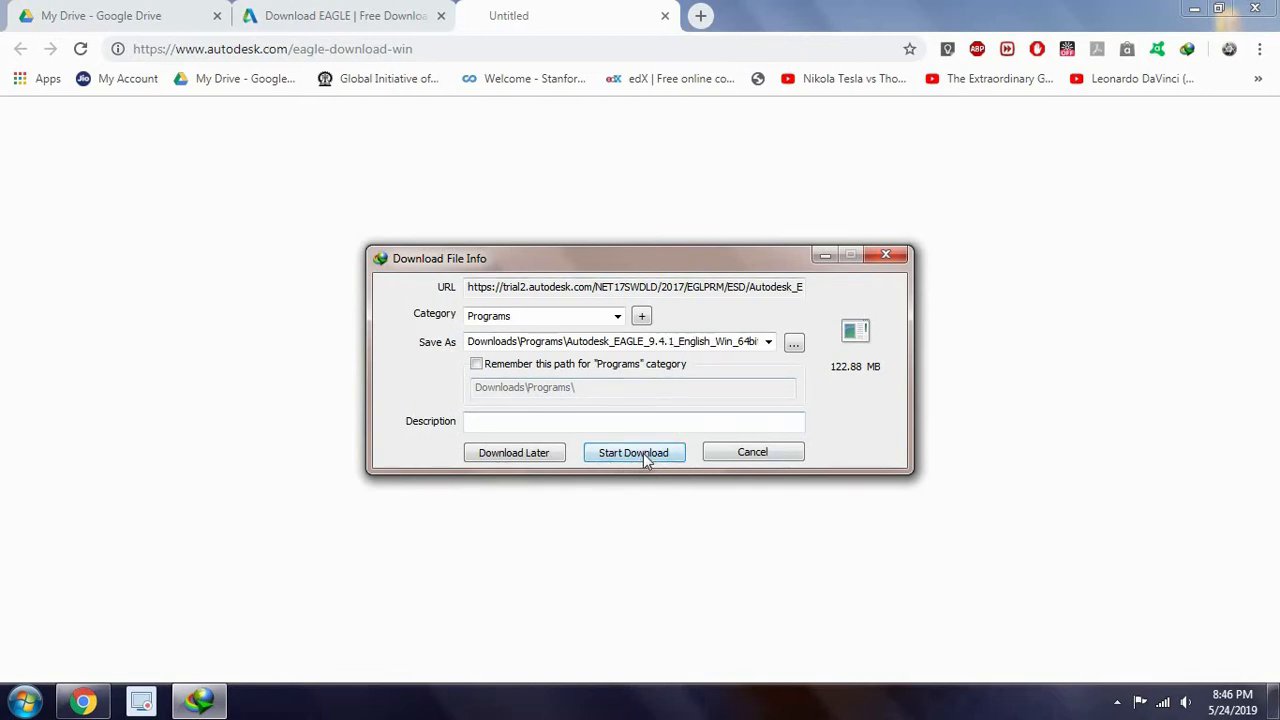
Start downloading the 122.88 MB EAGLE 9.4.1 64-bit installer to the desktop.
{"action": "left_click", "coordinate": [633, 452]}
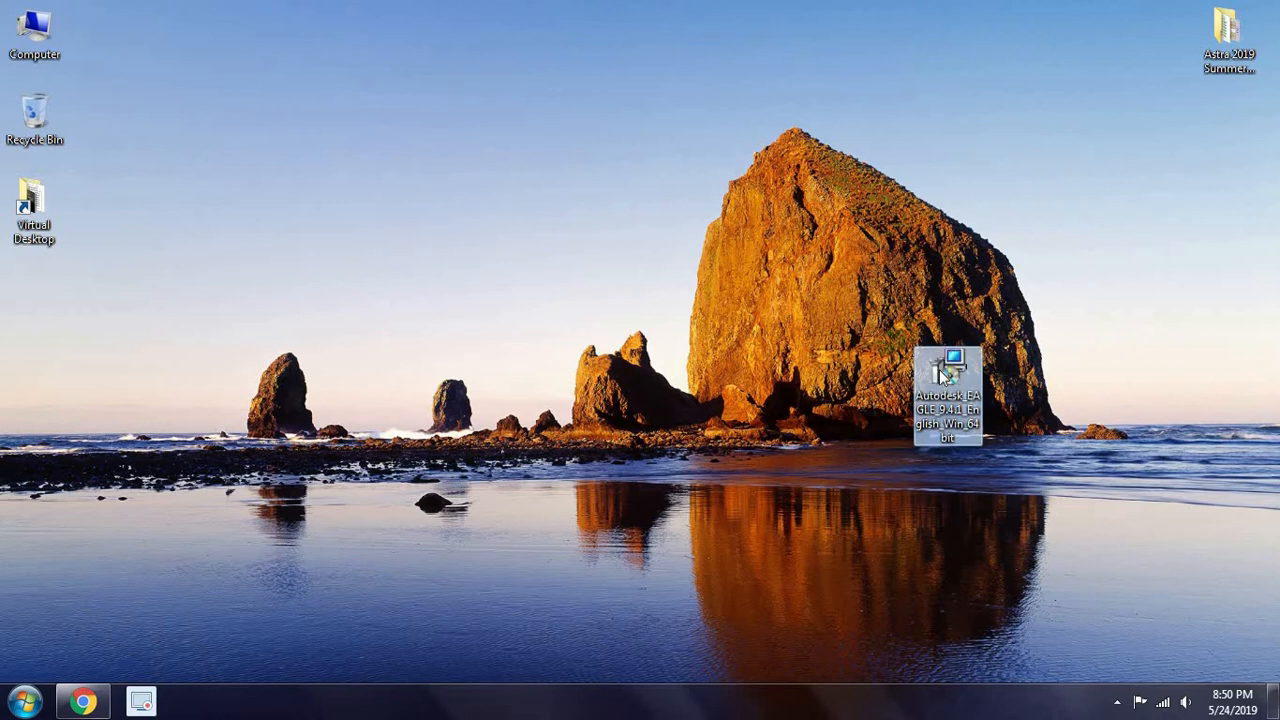
{"action": "mouse_move", "coordinate": [945, 352]}
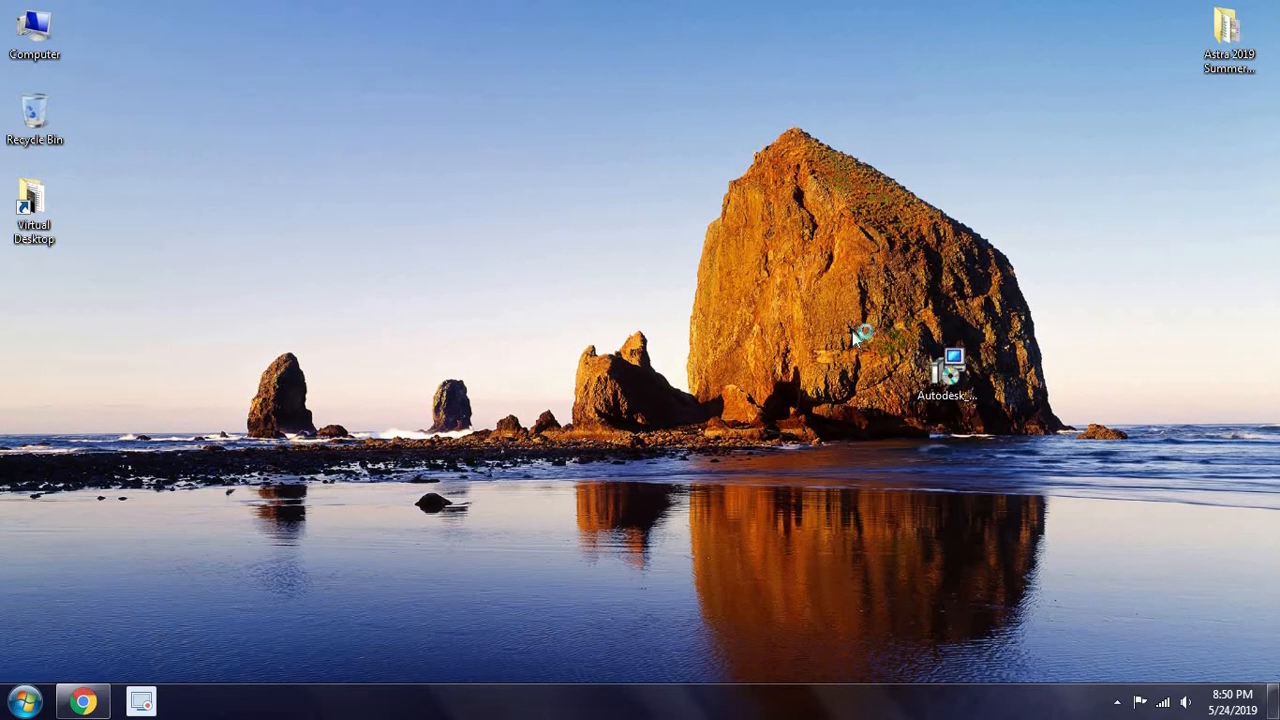
{"action": "mouse_move", "coordinate": [862, 335]}
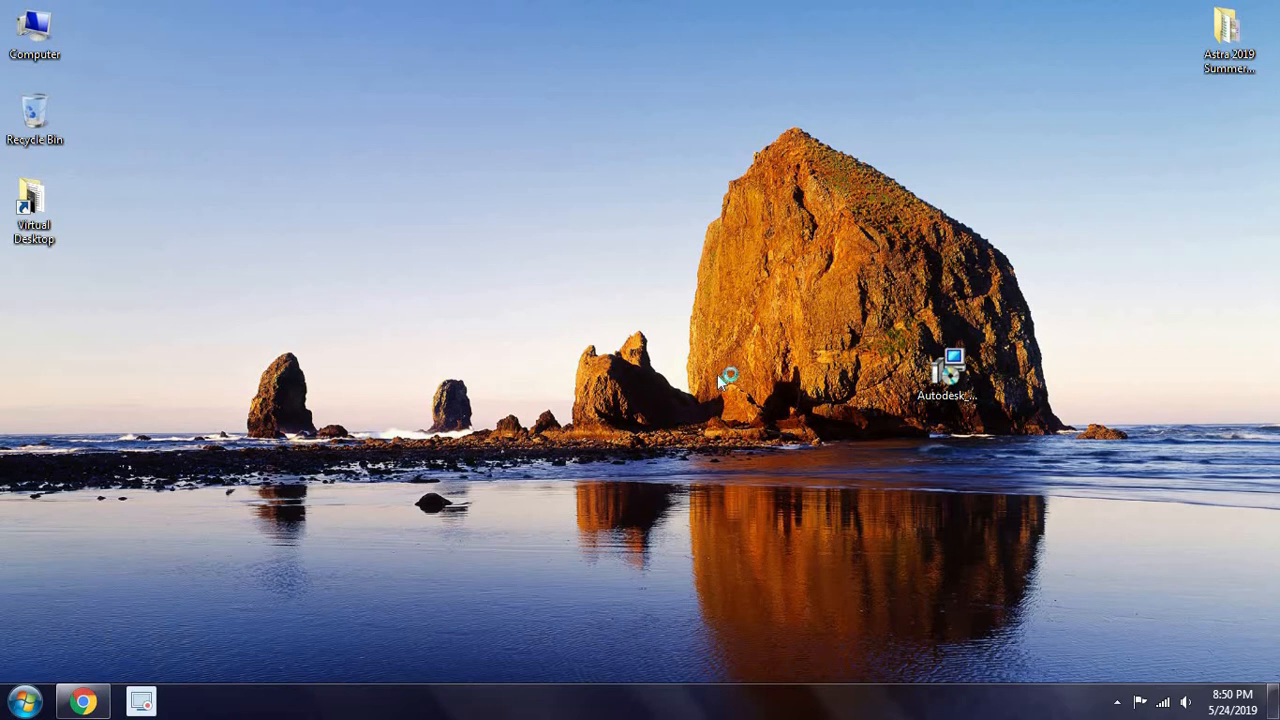
Install EAGLE 9.4.1 to the default folder with a desktop shortcut and launch it on finish.
{"action": "double_click", "coordinate": [947, 365]}
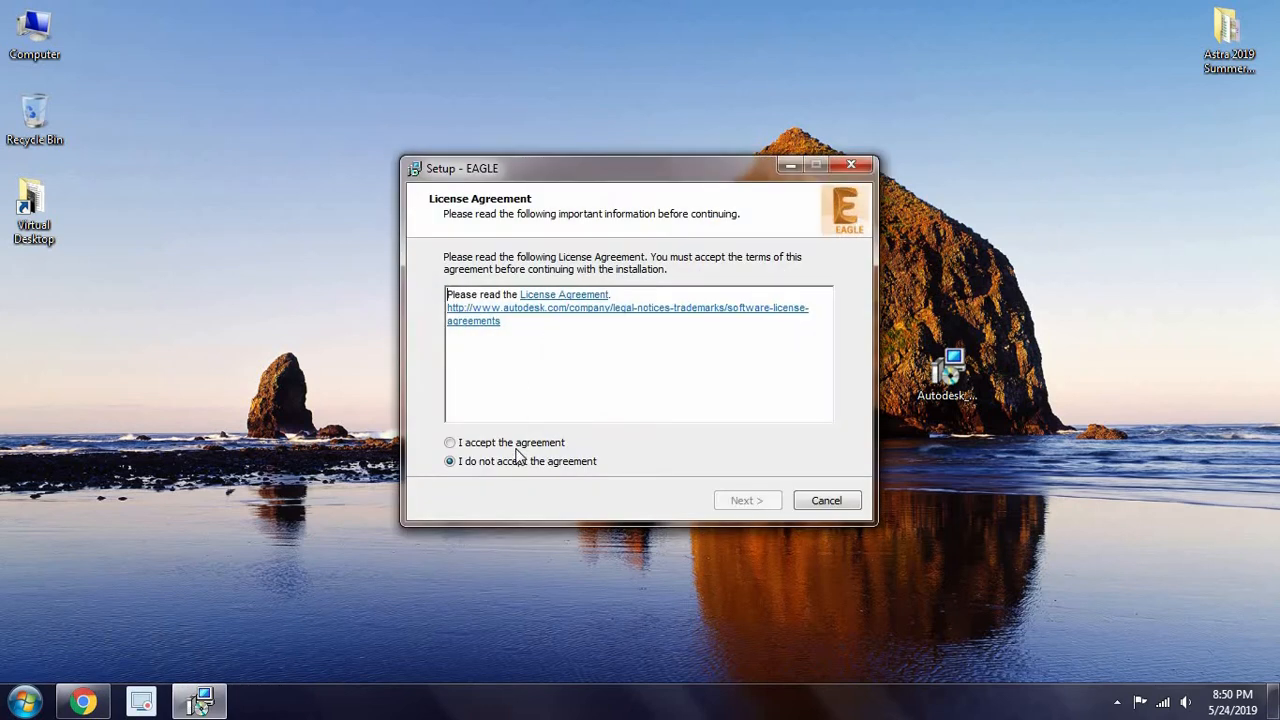
{"action": "left_click", "coordinate": [746, 500]}
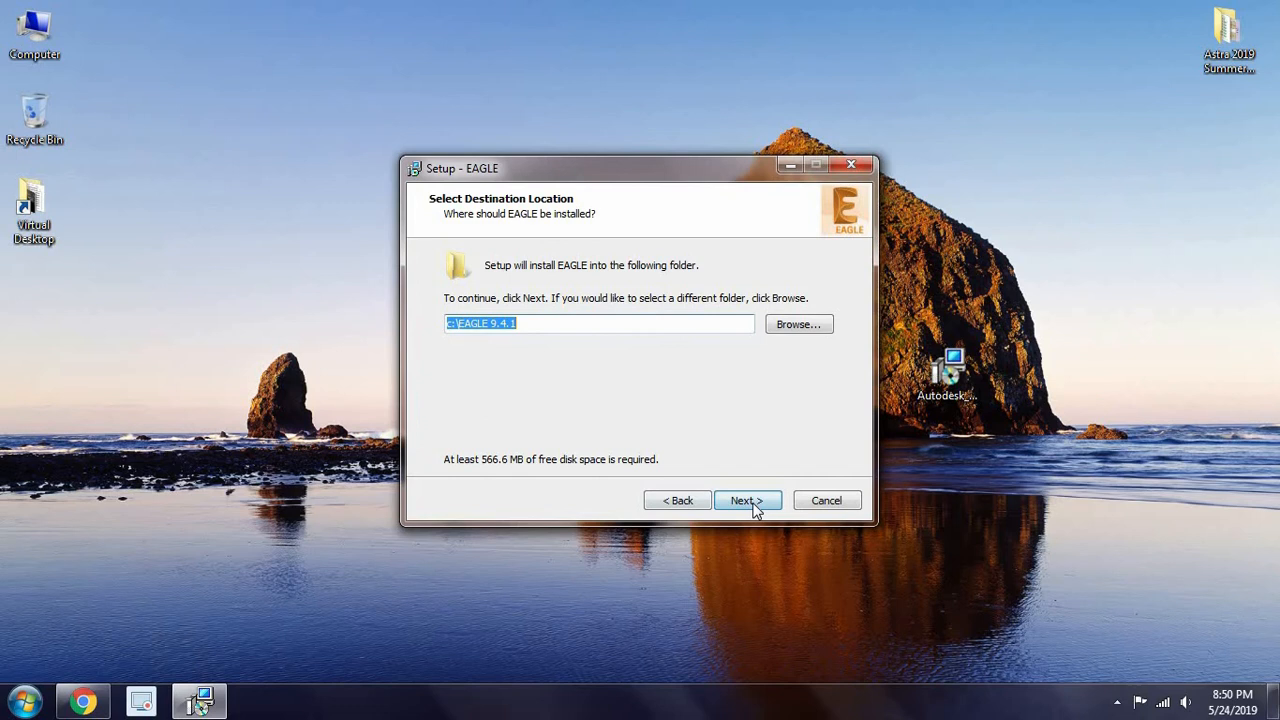
{"action": "left_click", "coordinate": [746, 500]}
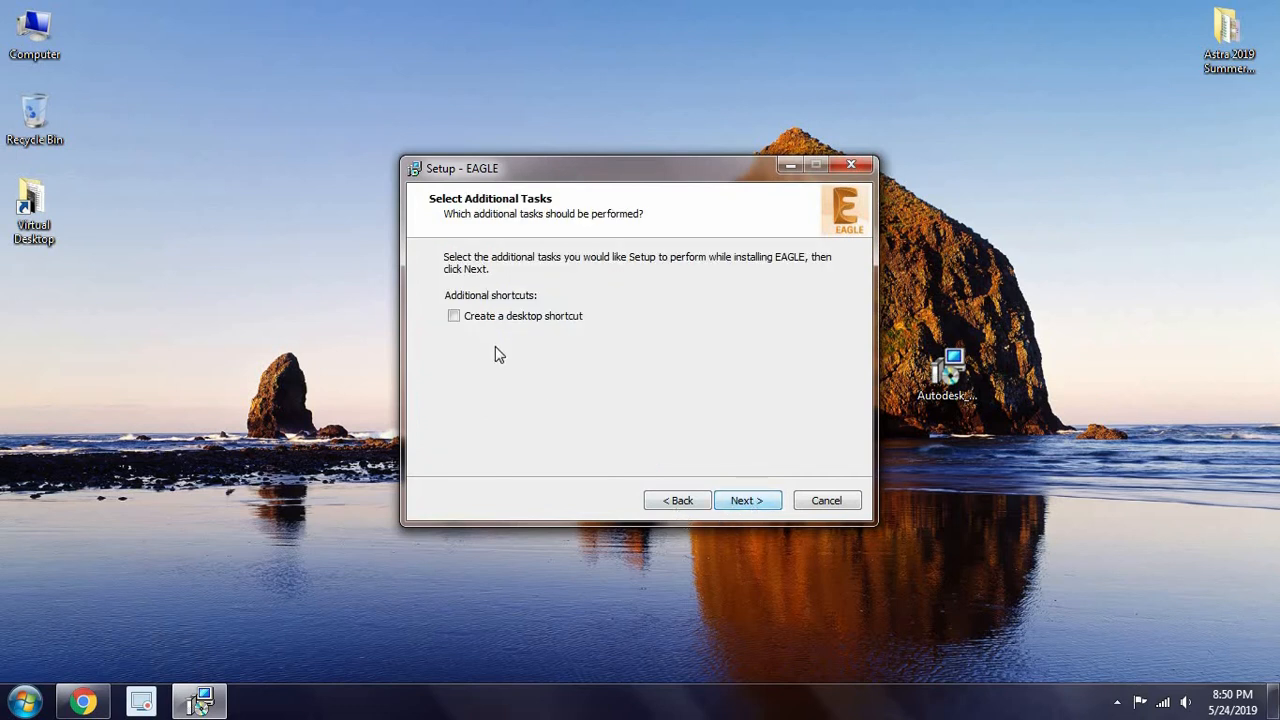
{"action": "left_click", "coordinate": [453, 315]}
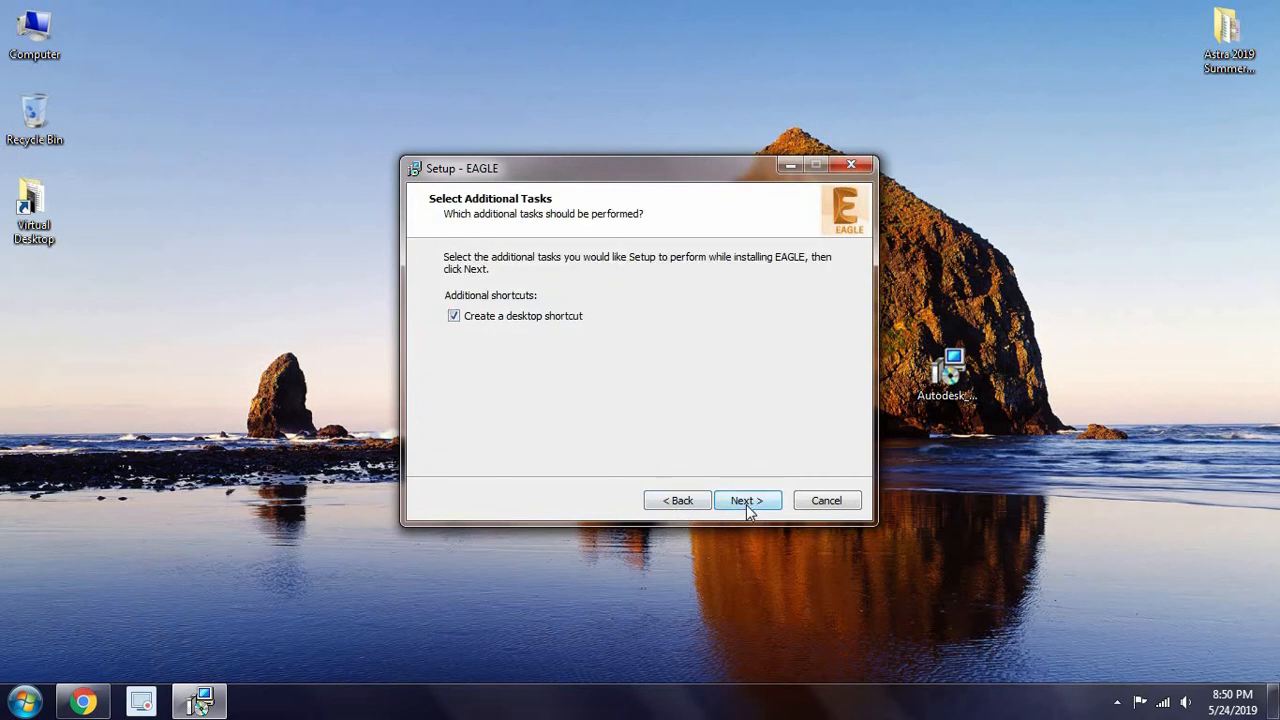
{"action": "left_click", "coordinate": [747, 500]}
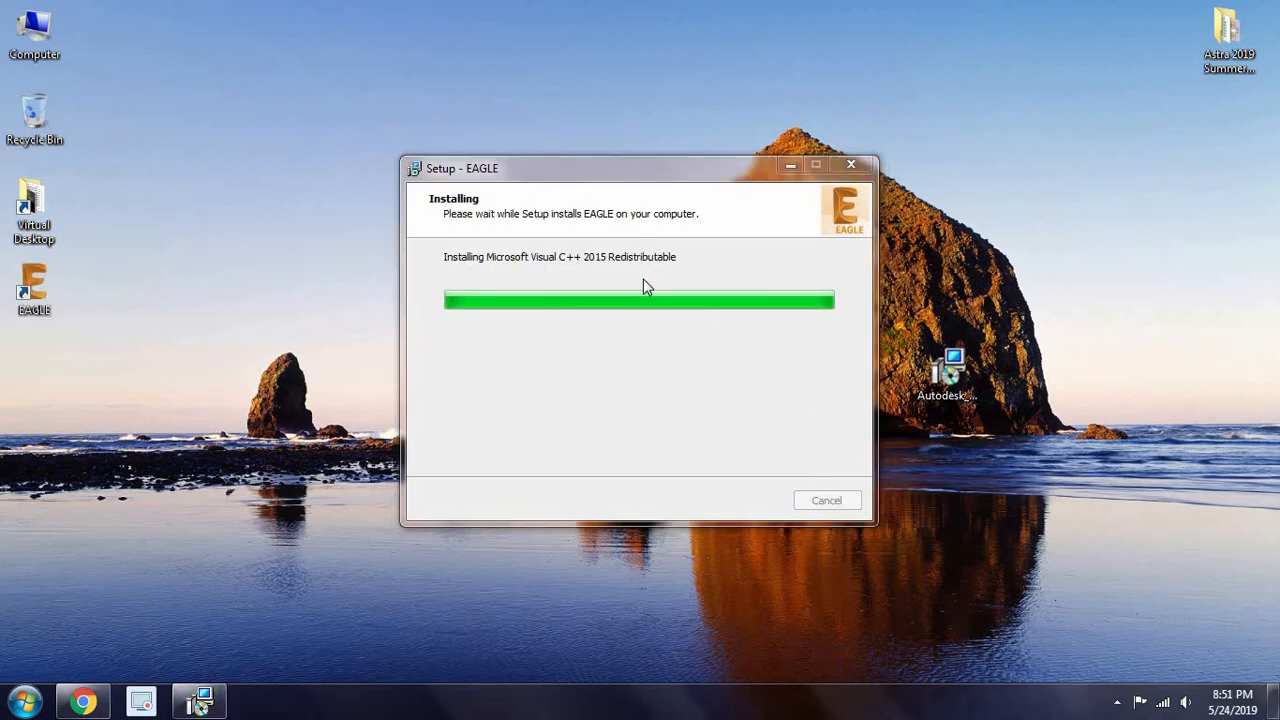
{"action": "mouse_move", "coordinate": [298, 478]}
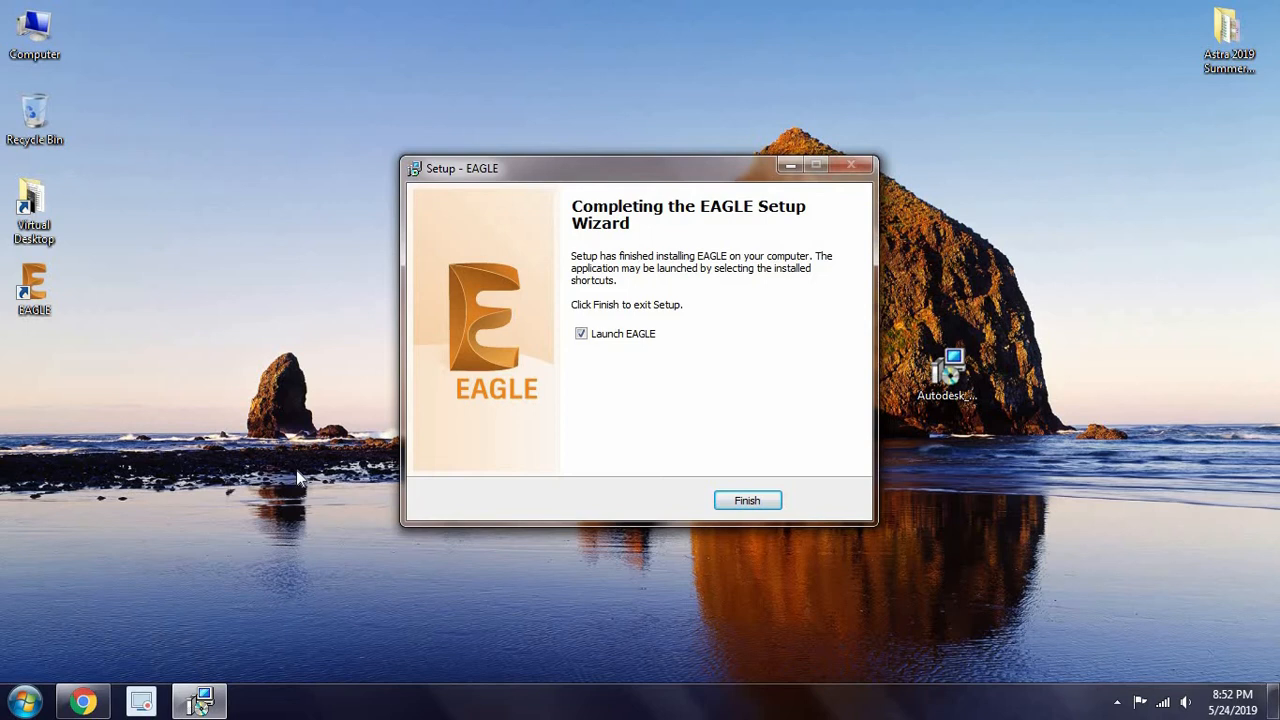
{"action": "mouse_move", "coordinate": [620, 468]}
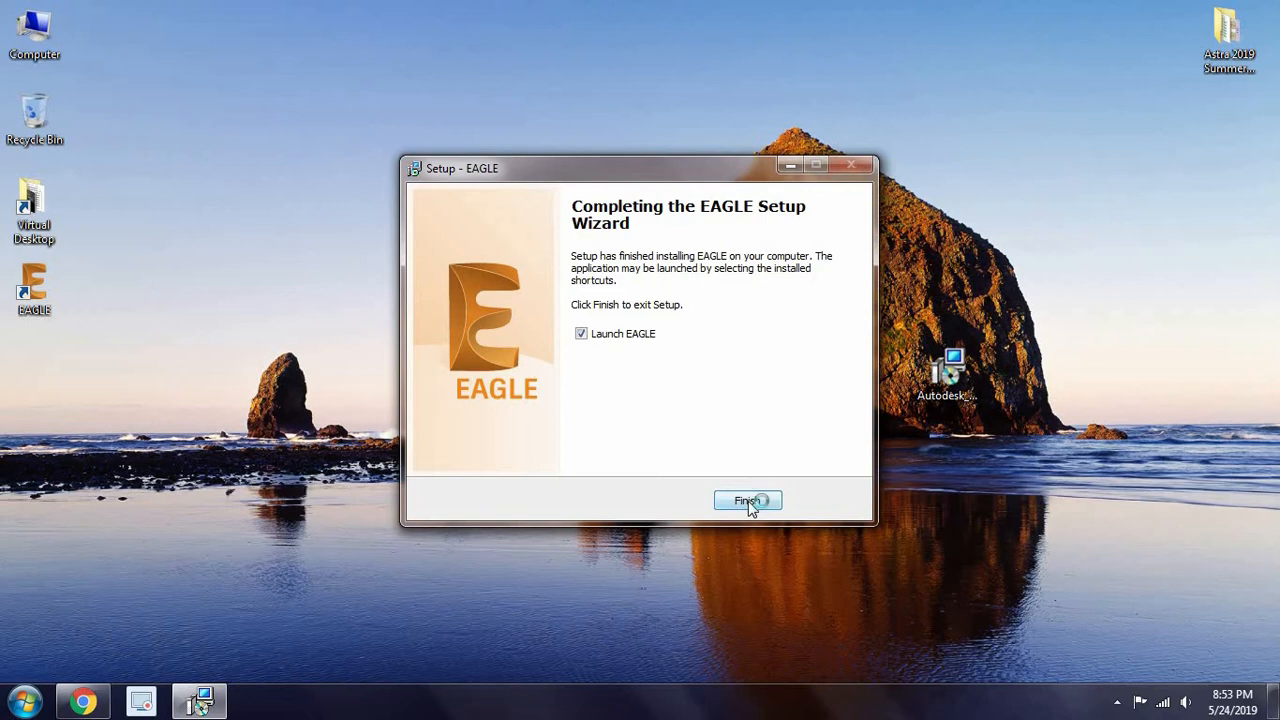
{"action": "left_click", "coordinate": [747, 500]}
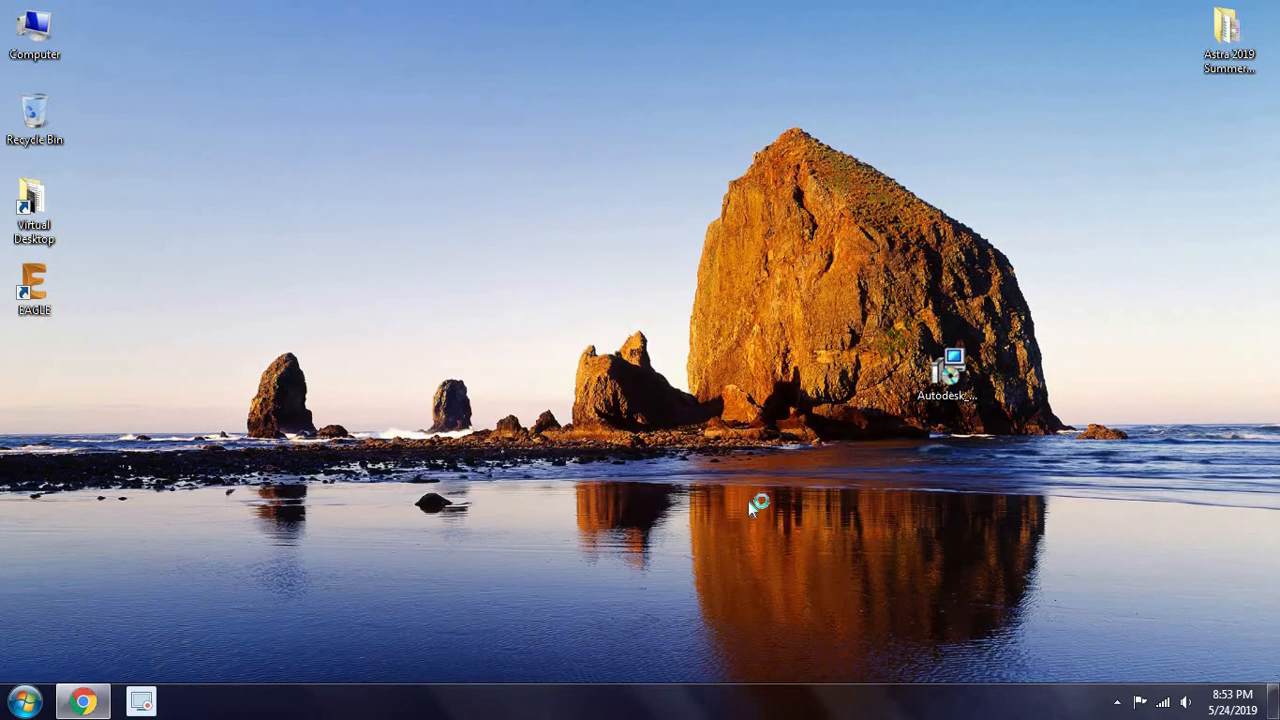
{"action": "double_click", "coordinate": [948, 365]}
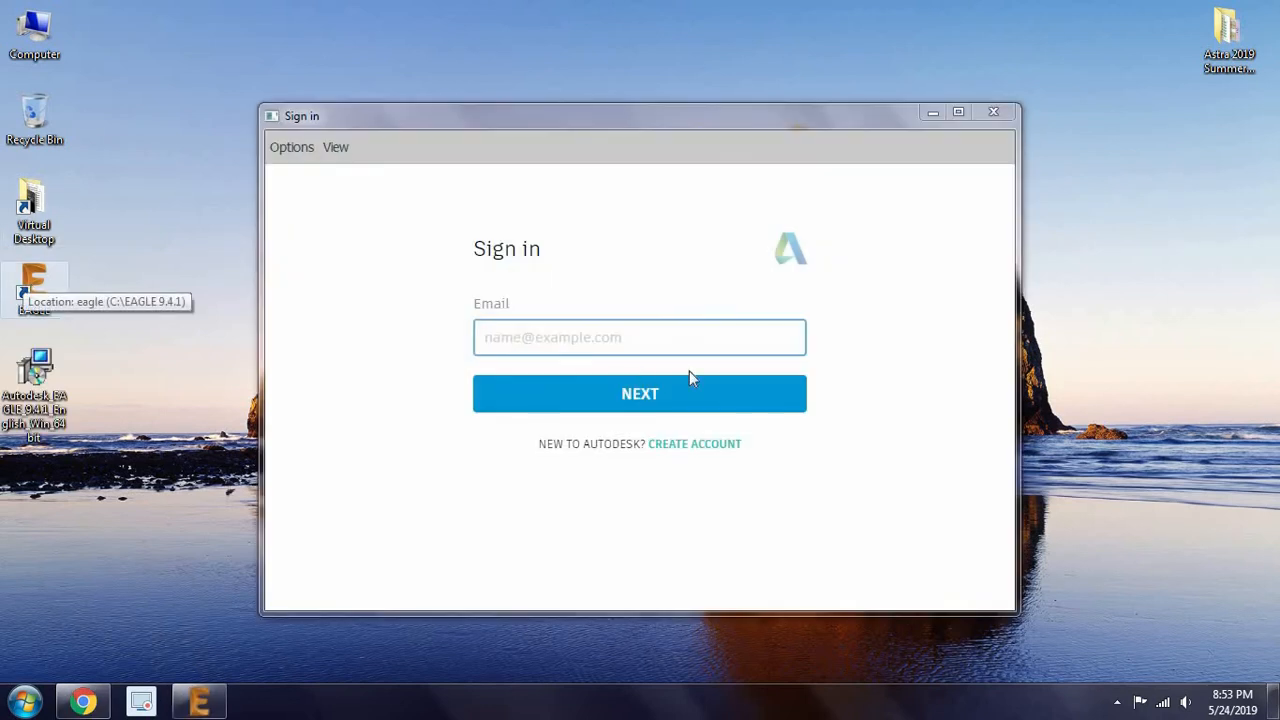
{"action": "mouse_move", "coordinate": [633, 349]}
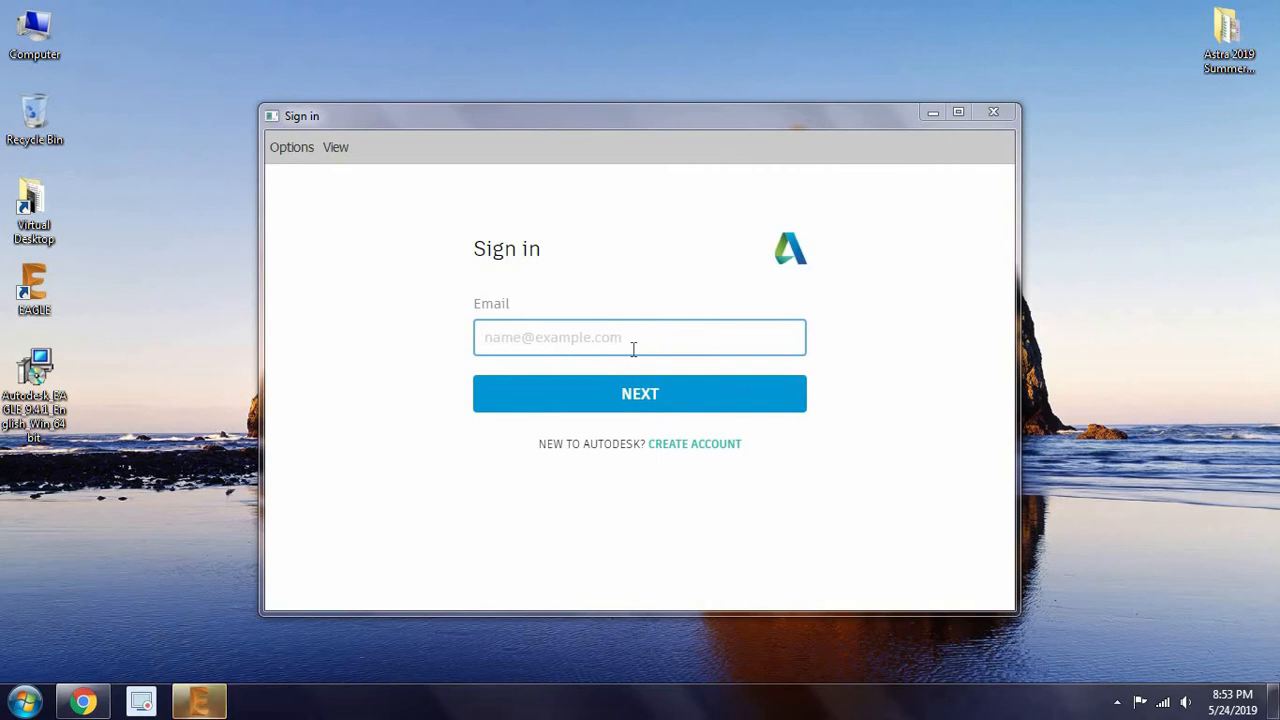
{"action": "left_click", "coordinate": [639, 337]}
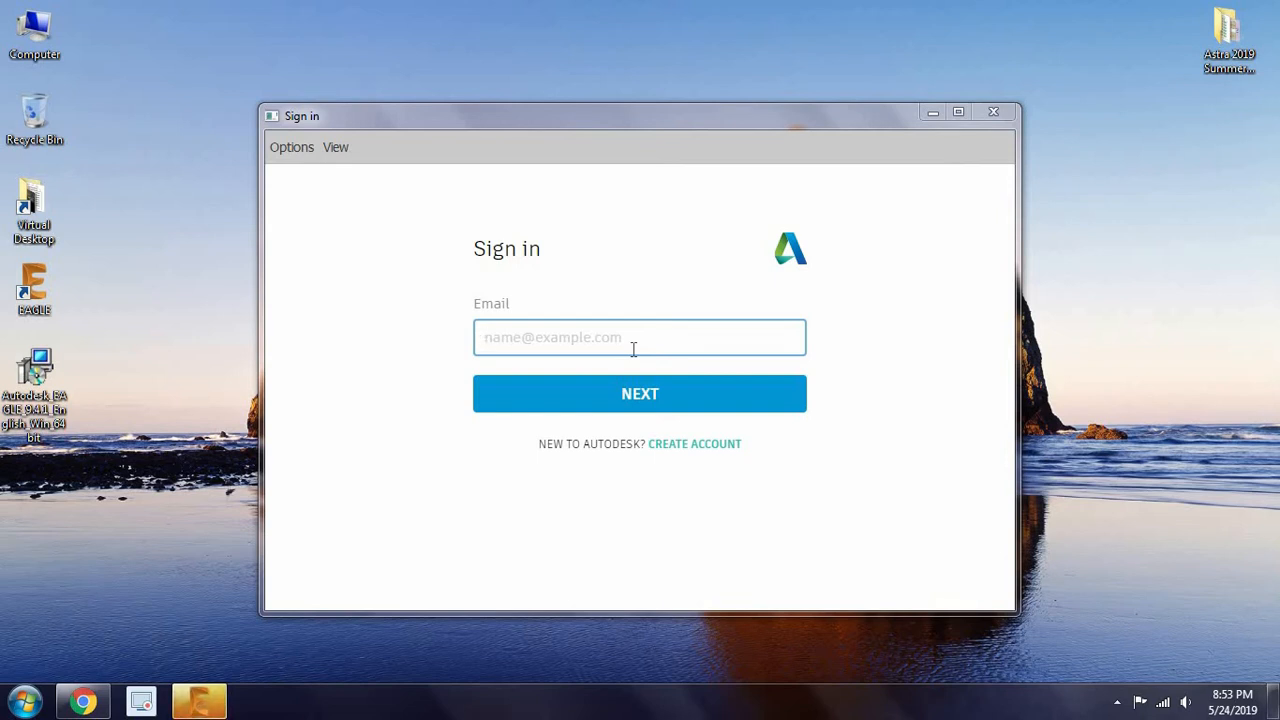
{"action": "left_click", "coordinate": [639, 337]}
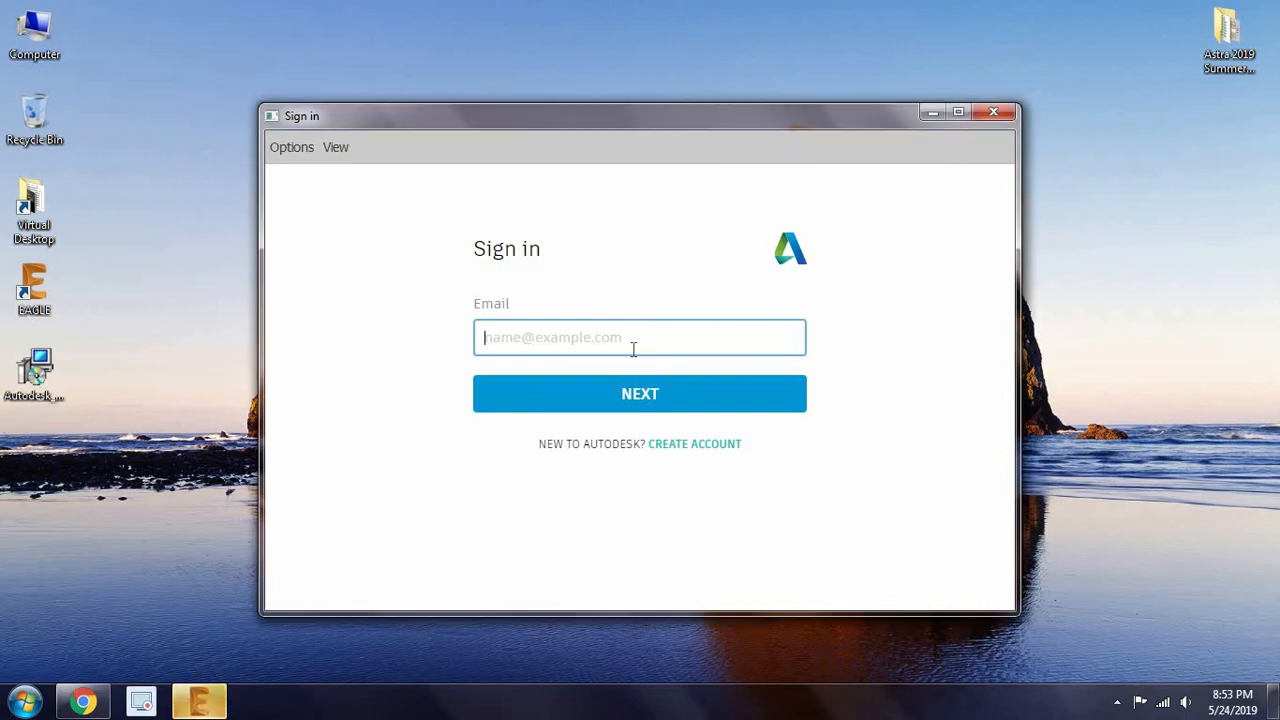
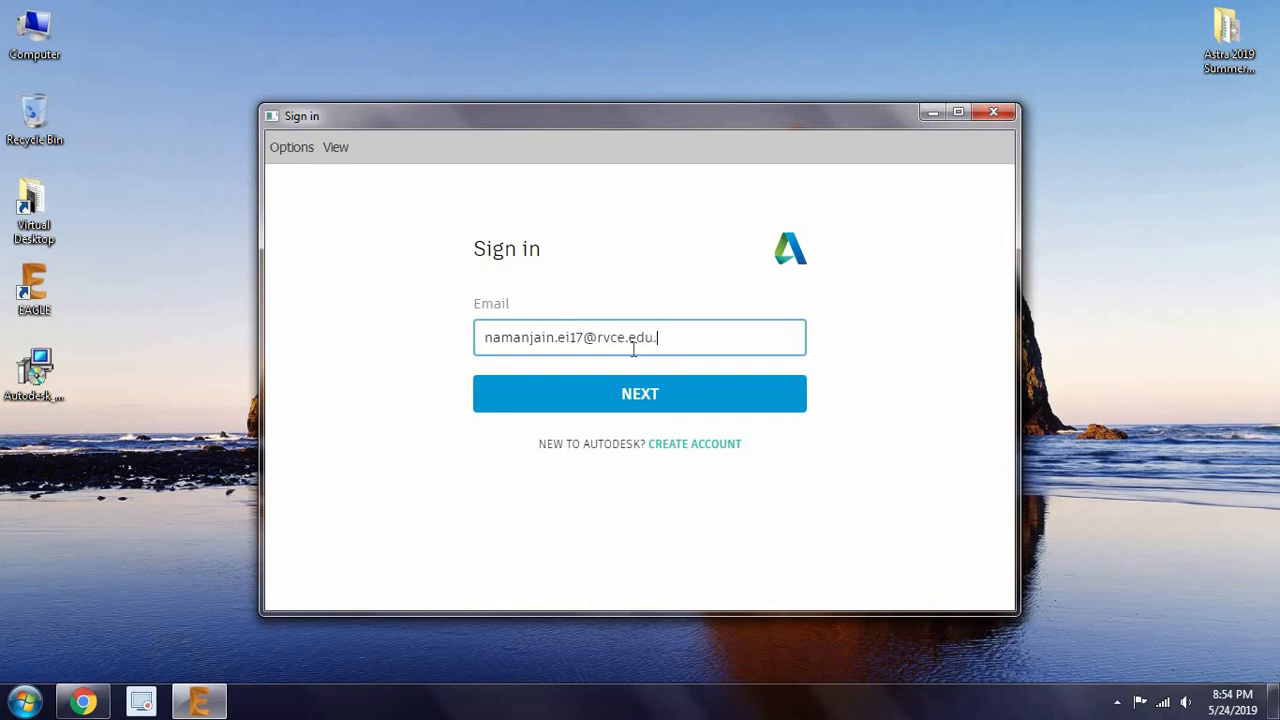
{"action": "left_click", "coordinate": [639, 393]}
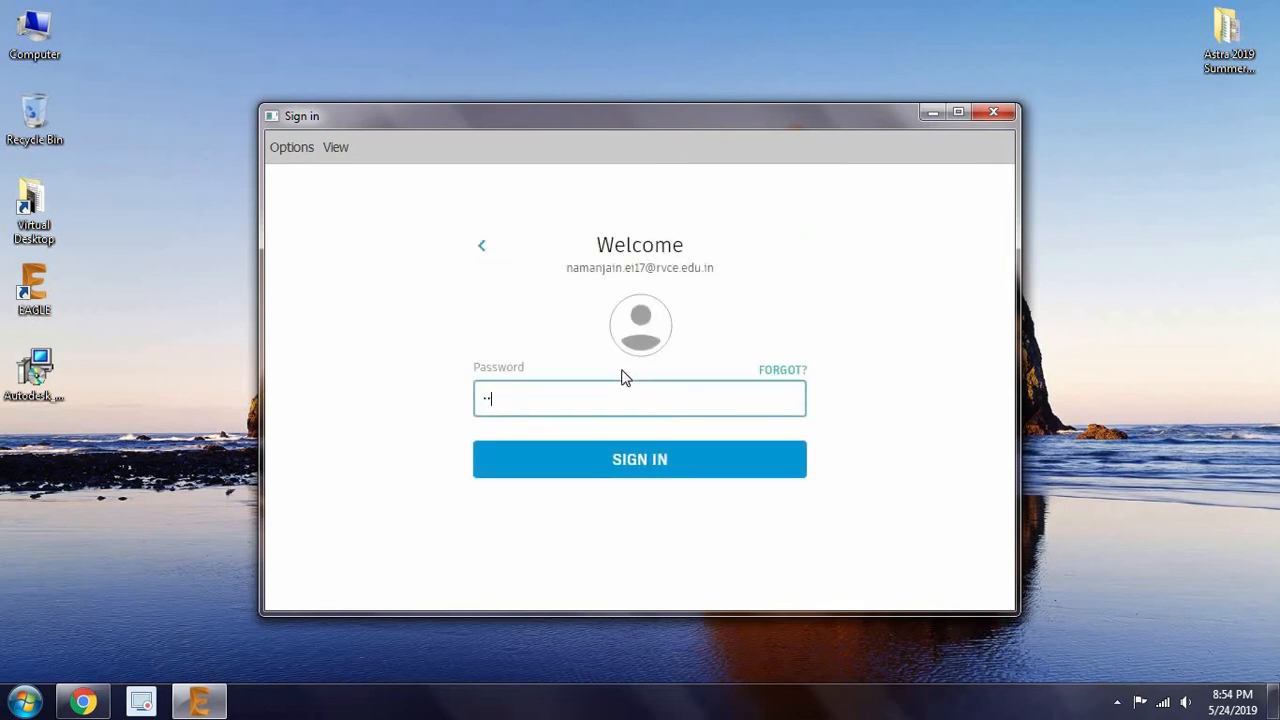
Sign in with the account password, re-entering it after the first attempt is rejected.
{"action": "type", "text": "password"}
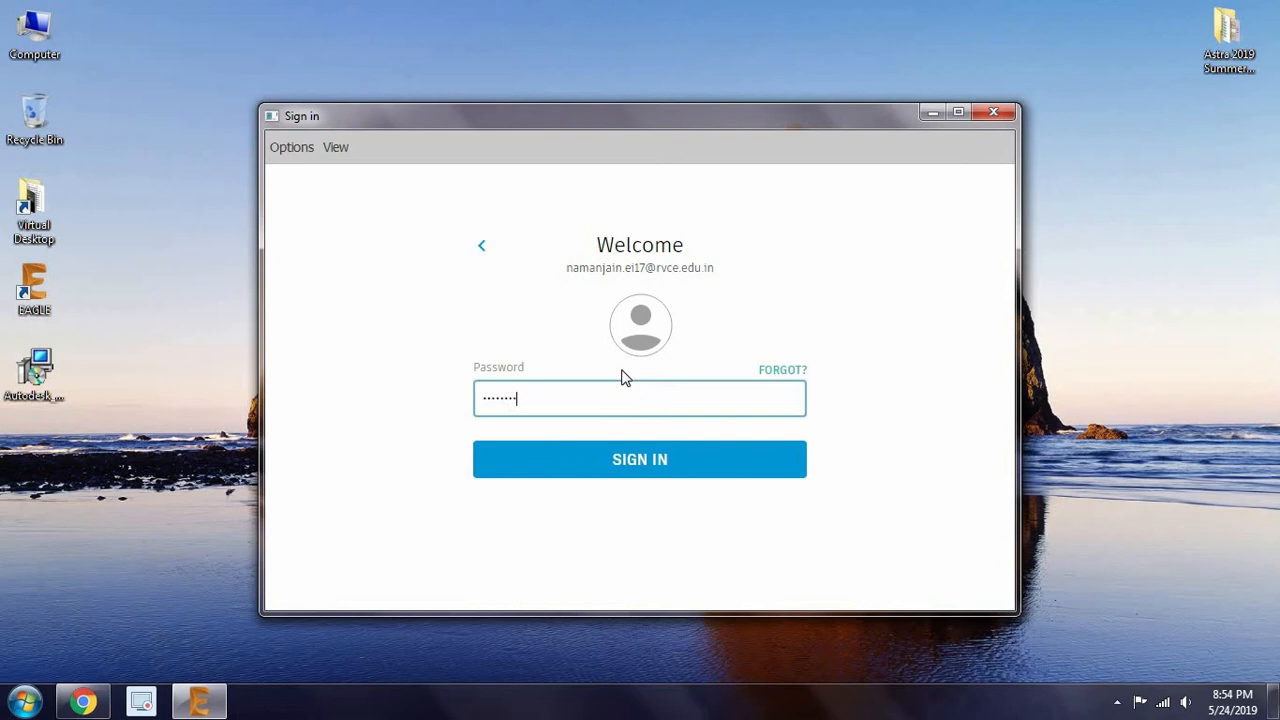
{"action": "left_click", "coordinate": [639, 459]}
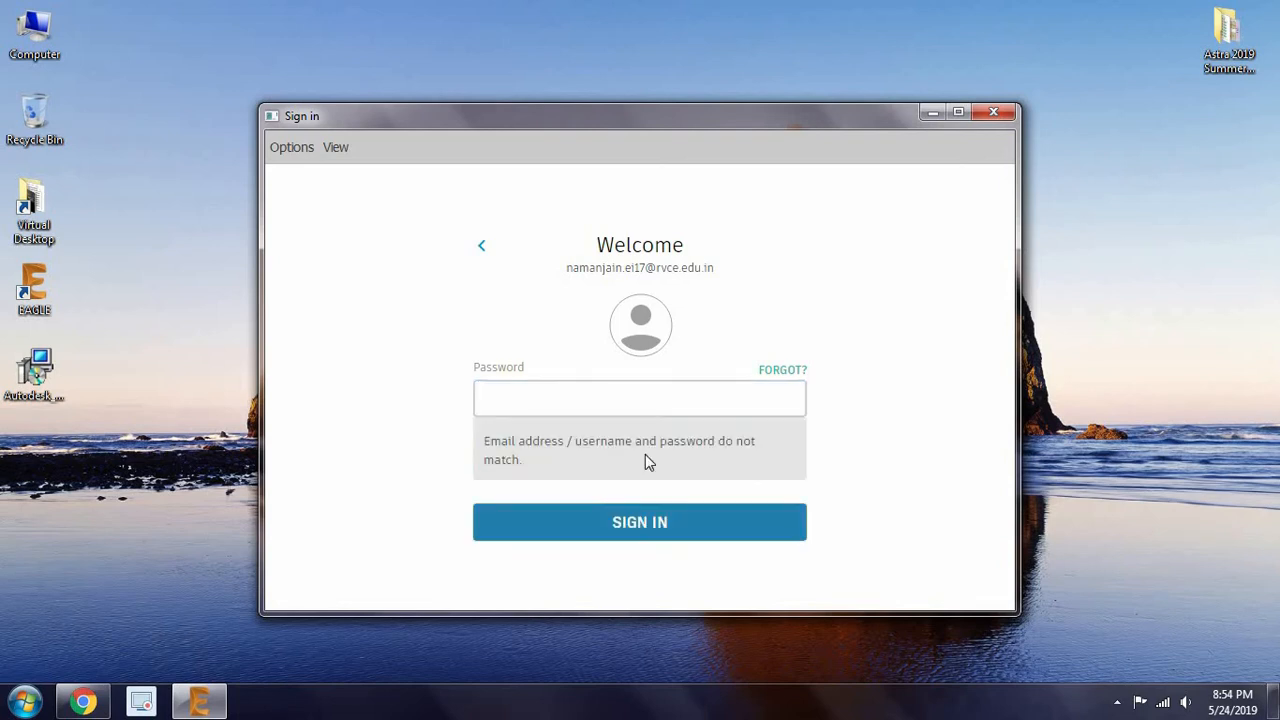
{"action": "type", "text": "•"}
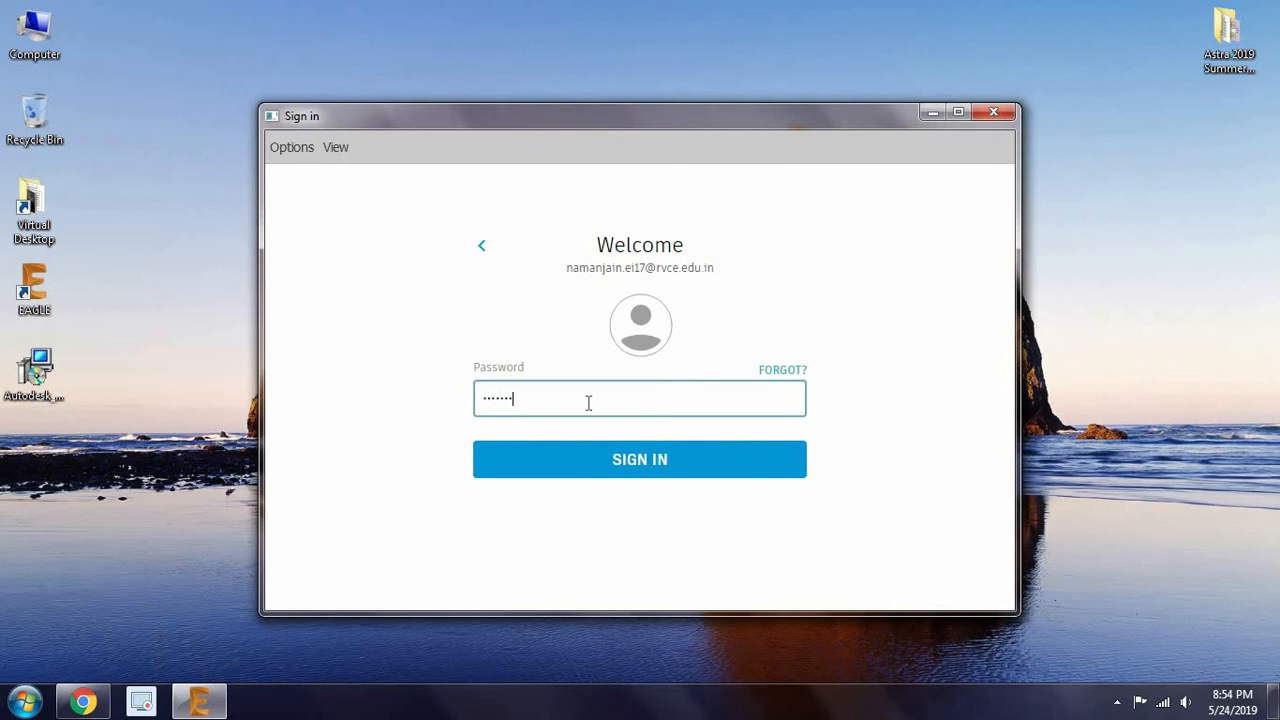
{"action": "left_click", "coordinate": [639, 459]}
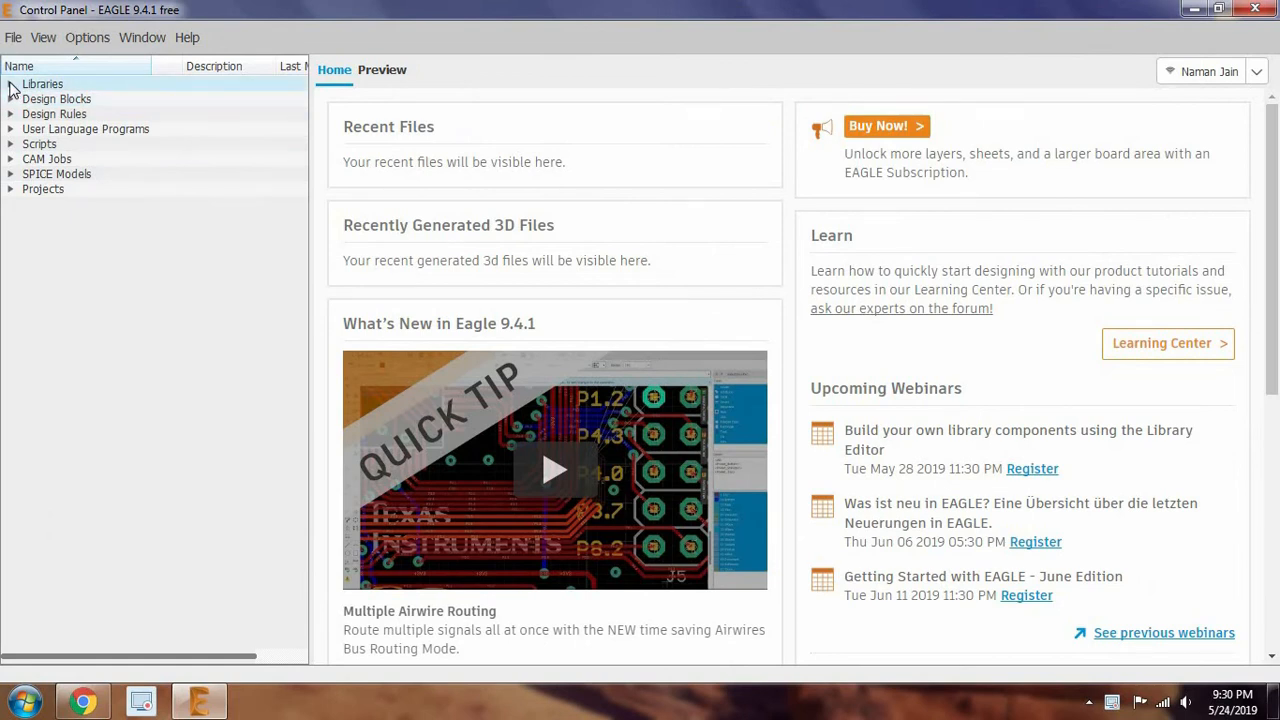
Expand Libraries and the user libraries folder in the Control Panel tree.
{"action": "left_click", "coordinate": [10, 84]}
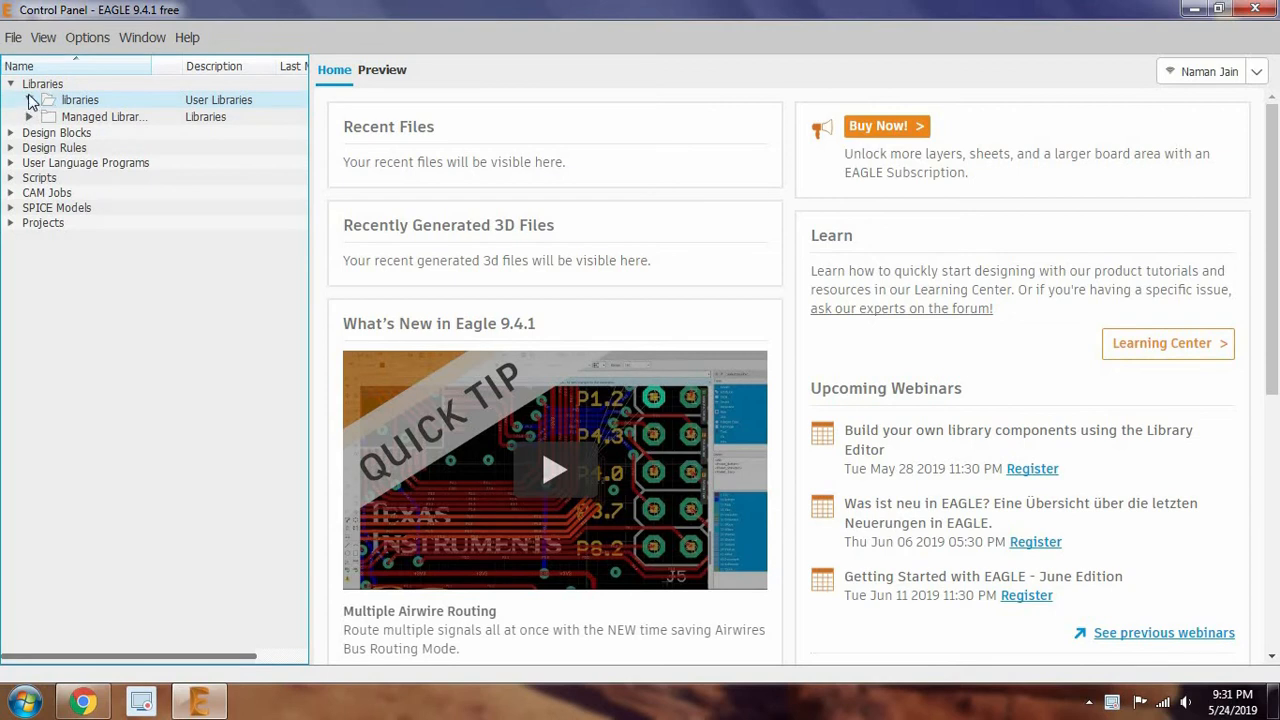
{"action": "left_click", "coordinate": [9, 84]}
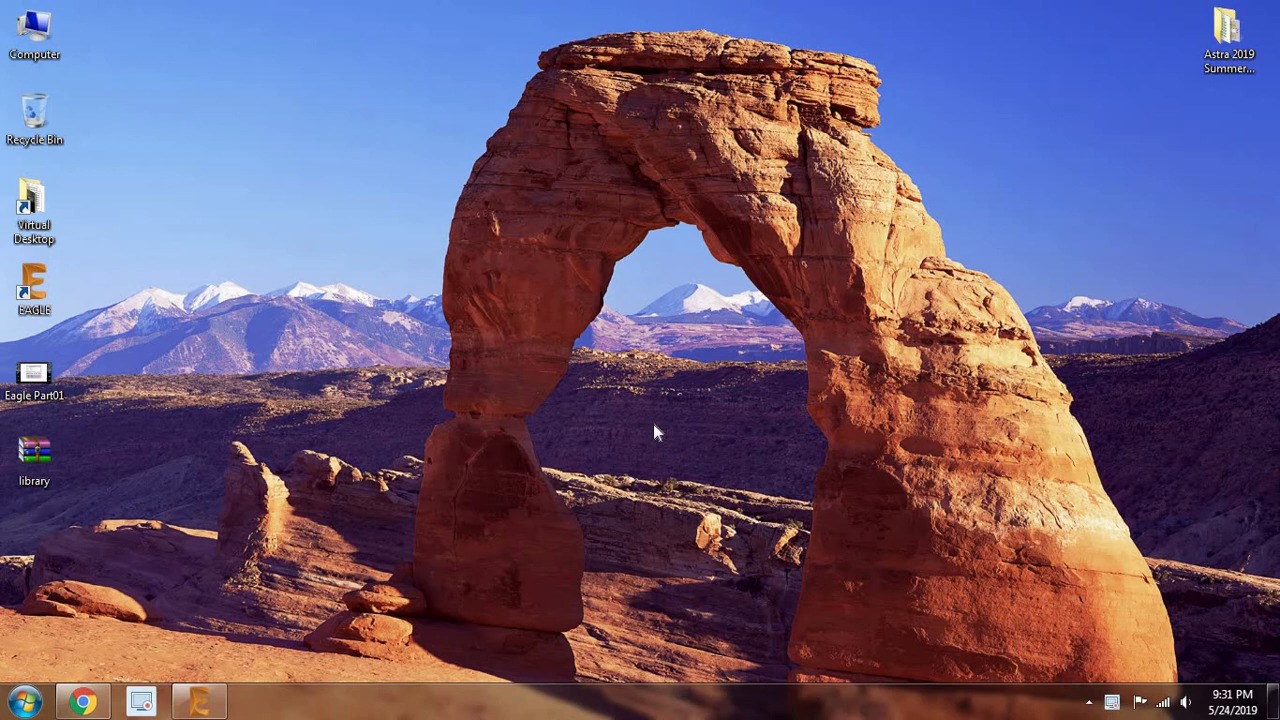
{"action": "mouse_move", "coordinate": [229, 417]}
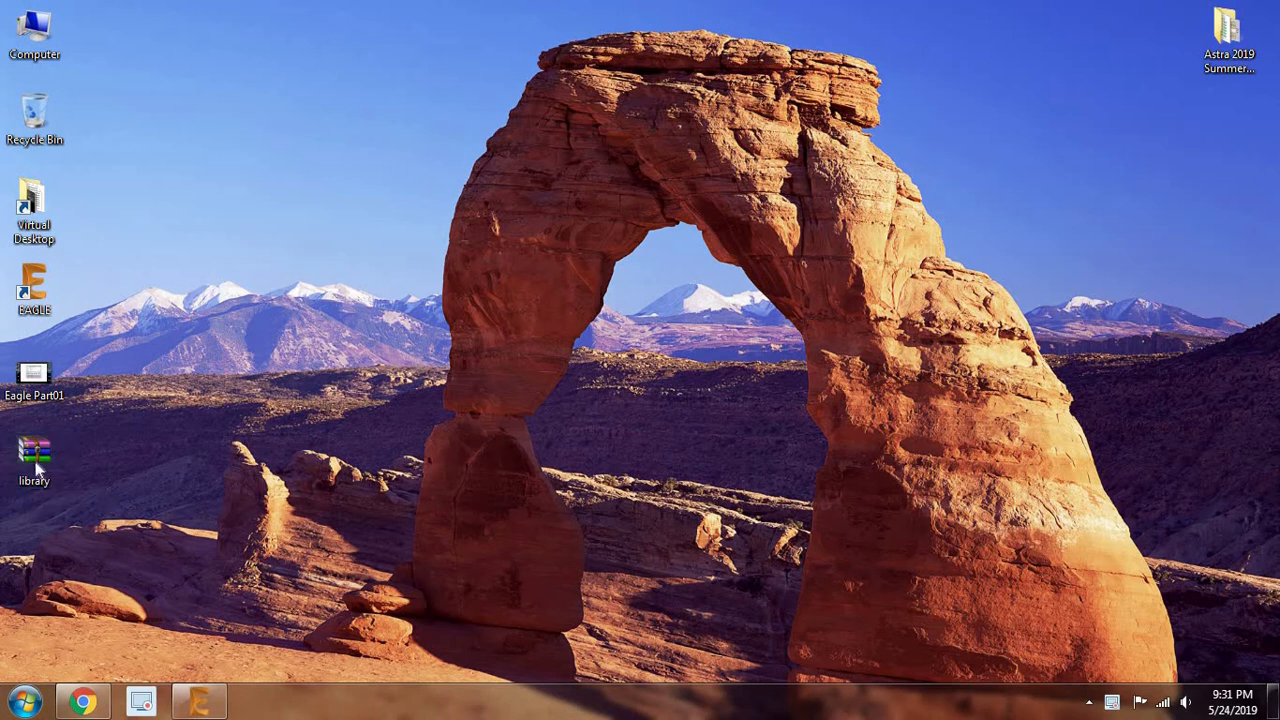
Extract library.rar onto the desktop with WinRAR and return to the EAGLE Control Panel.
{"action": "right_click", "coordinate": [35, 460]}
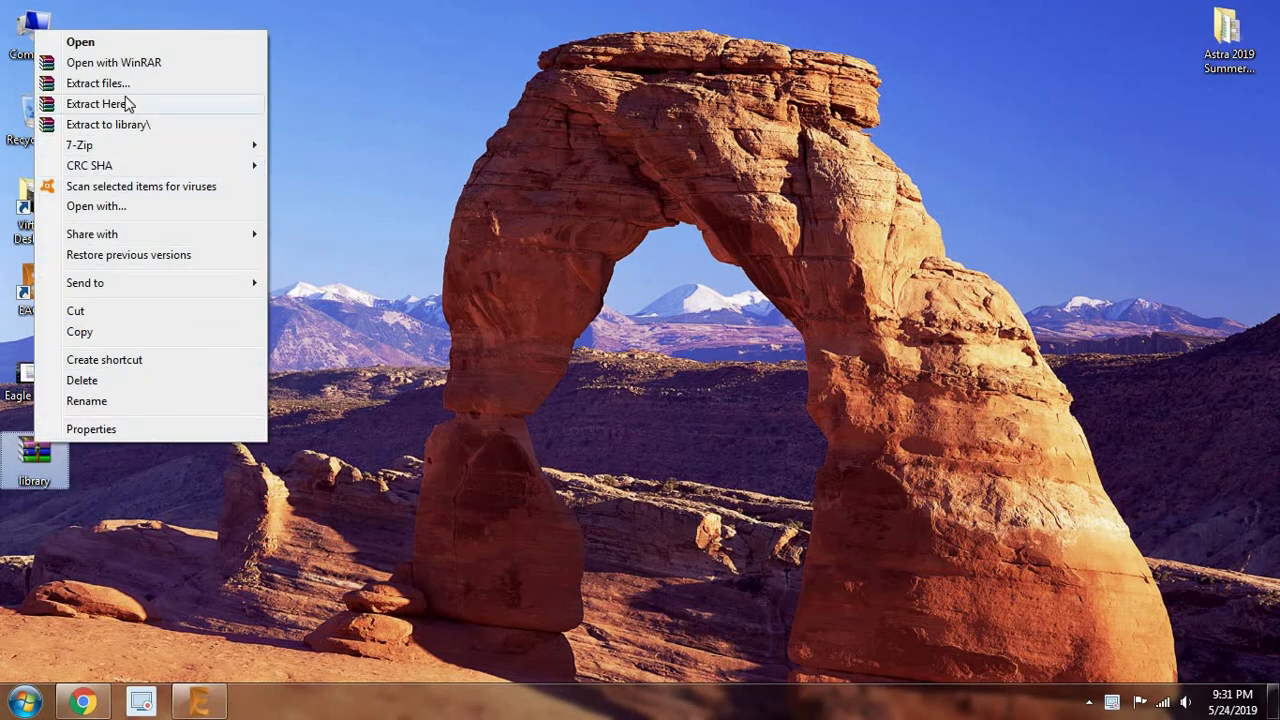
{"action": "mouse_move", "coordinate": [590, 405]}
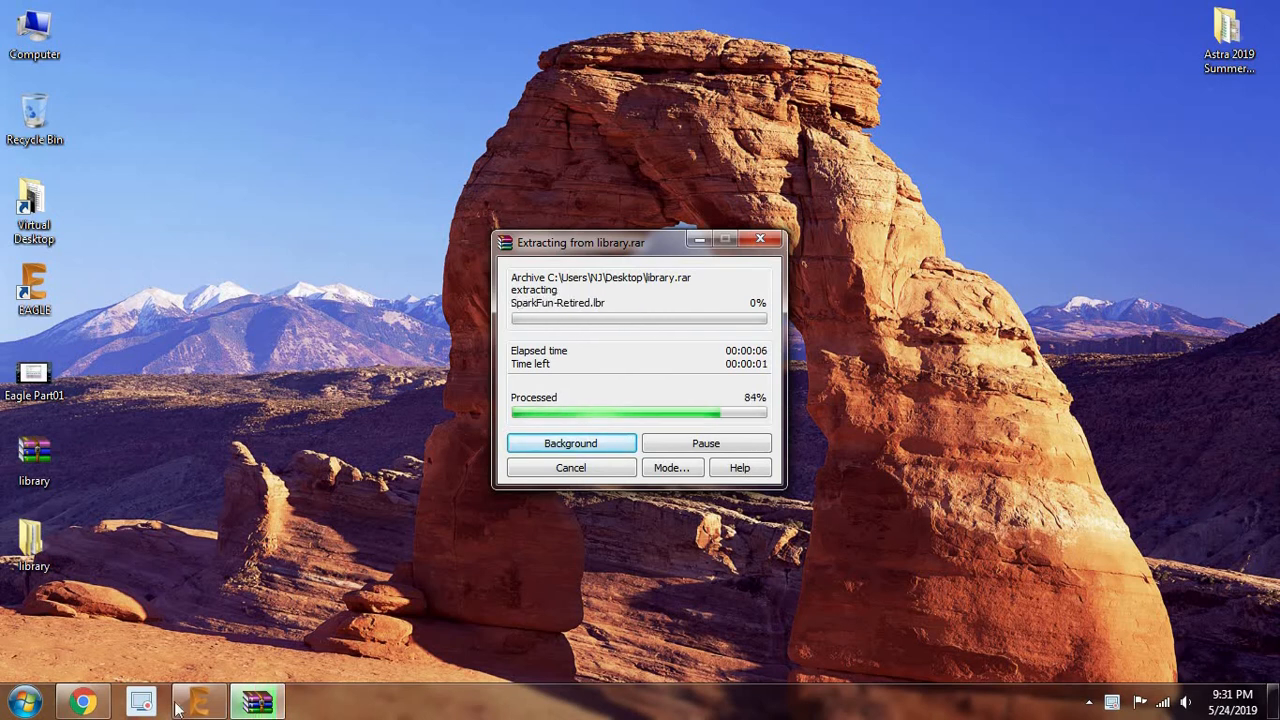
{"action": "left_click", "coordinate": [198, 700]}
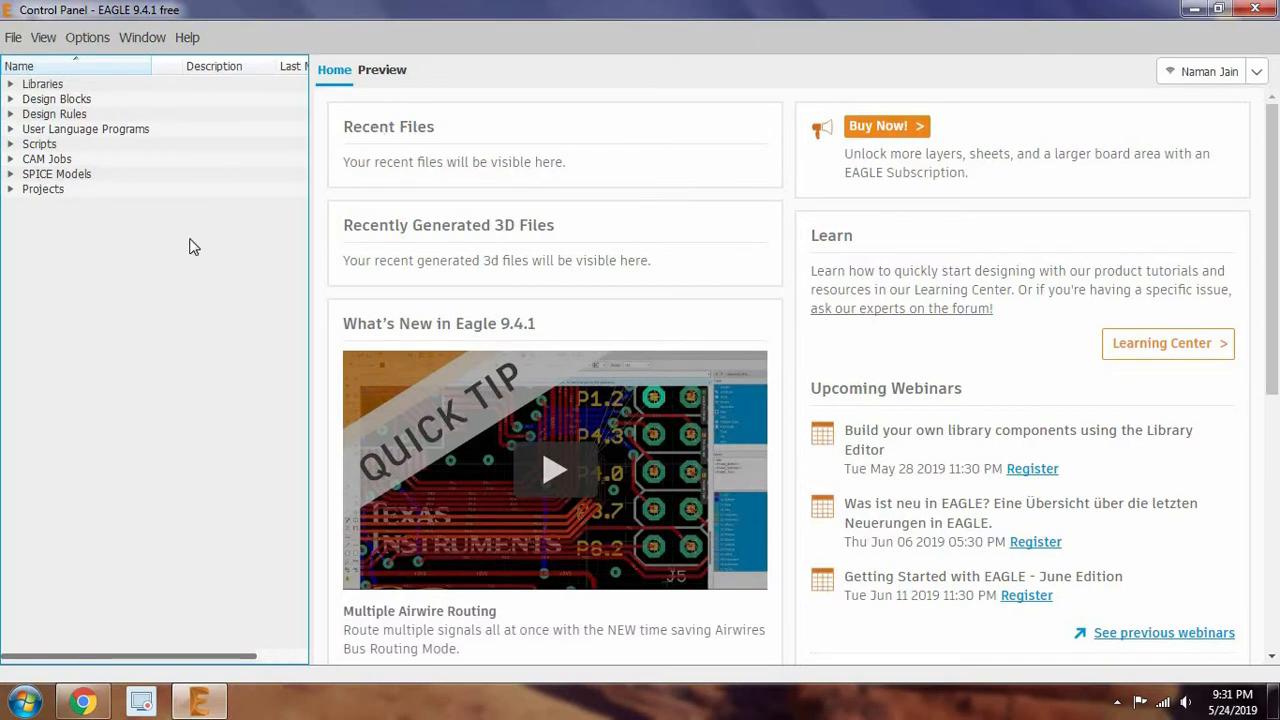
Show EAGLE's library folder settings via Options > Directories.
{"action": "left_click", "coordinate": [87, 37]}
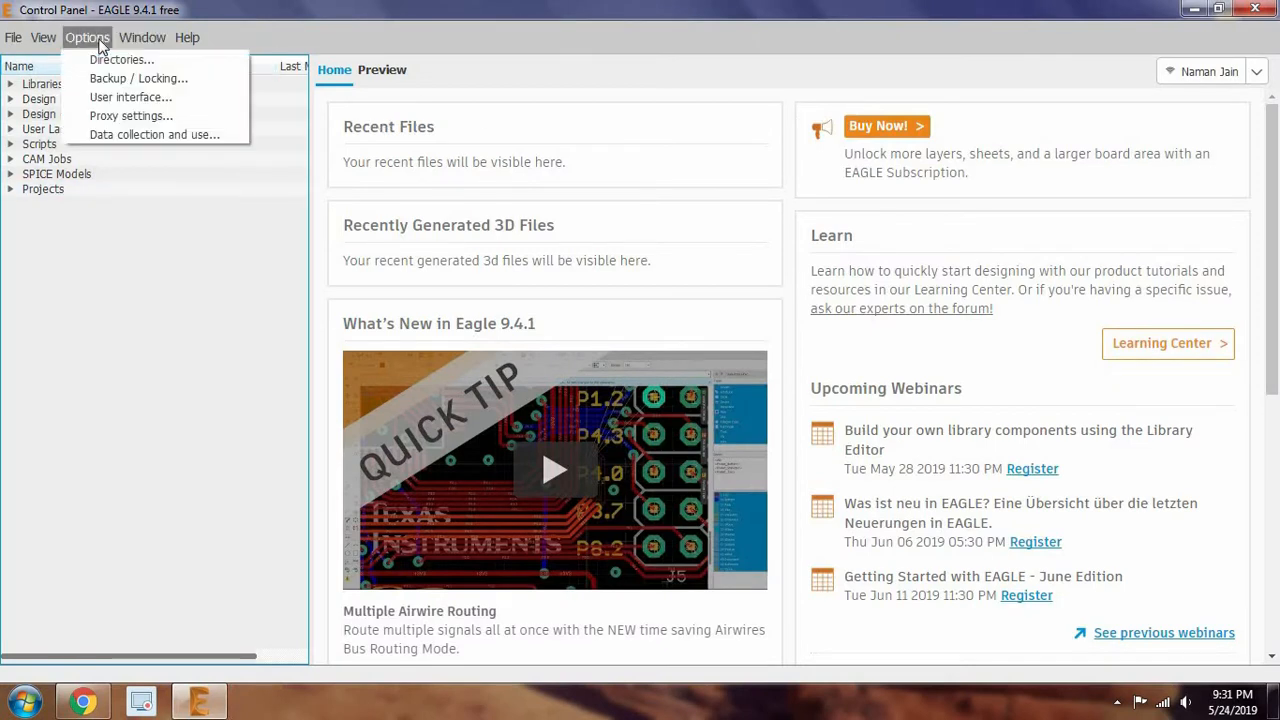
{"action": "left_click", "coordinate": [120, 59]}
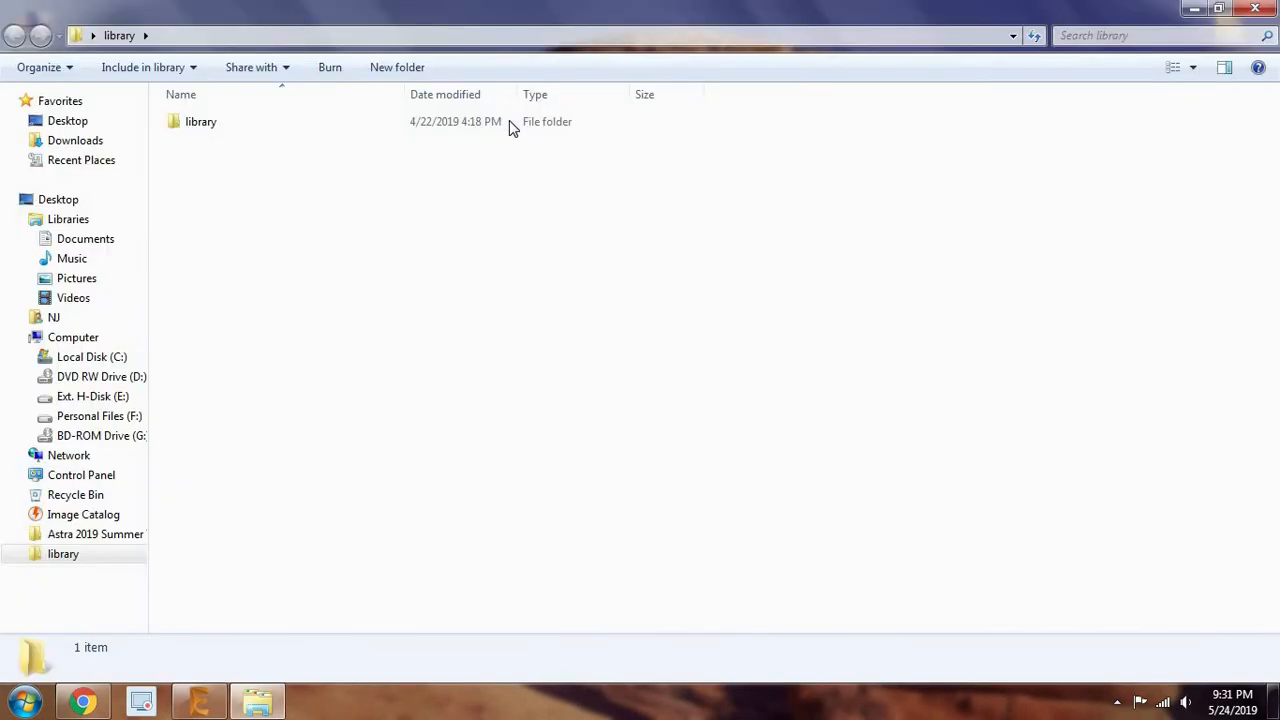
Copy all files from library\library into Documents\EAGLE\libraries, replacing the existing DESCRIPTION file.
{"action": "left_click", "coordinate": [200, 121]}
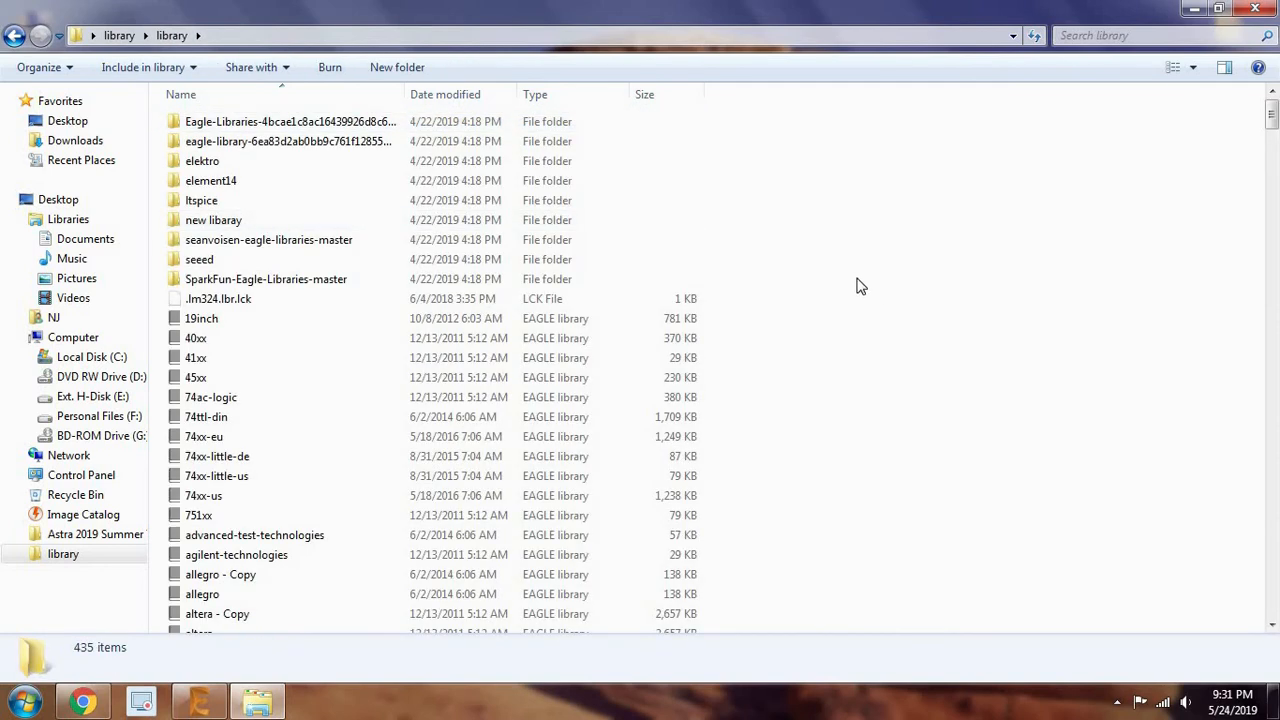
{"action": "key", "text": "ctrl+a"}
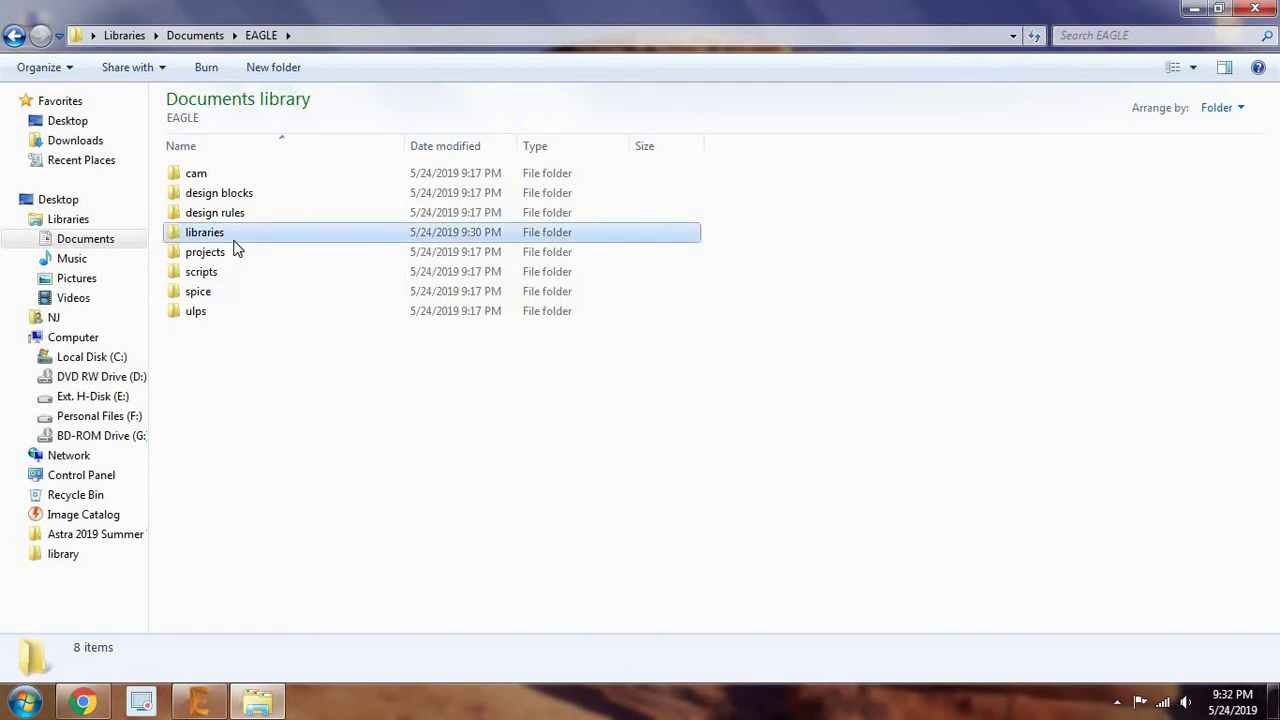
{"action": "double_click", "coordinate": [204, 232]}
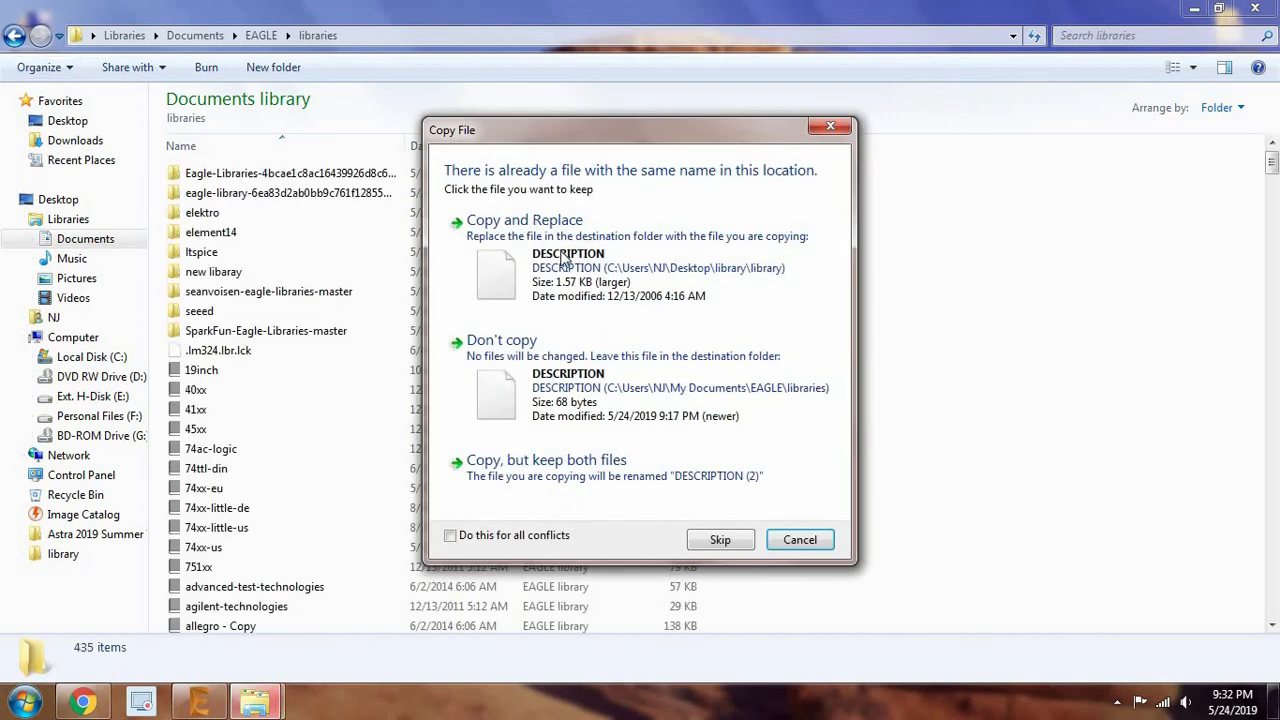
{"action": "left_click", "coordinate": [719, 539]}
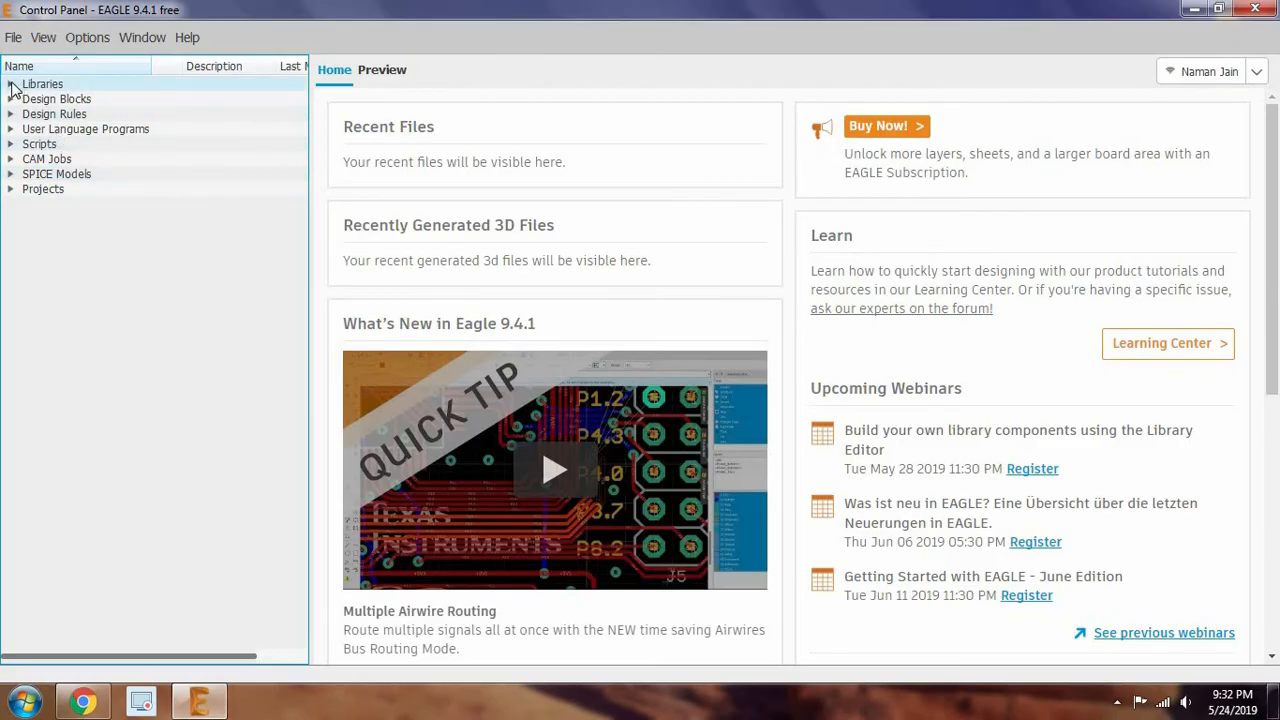
List the copied libraries, preview 74ttl-din.lbr and 74xx-us.lbr, and expand 74ttl-din.lbr's devices.
{"action": "left_click", "coordinate": [10, 84]}
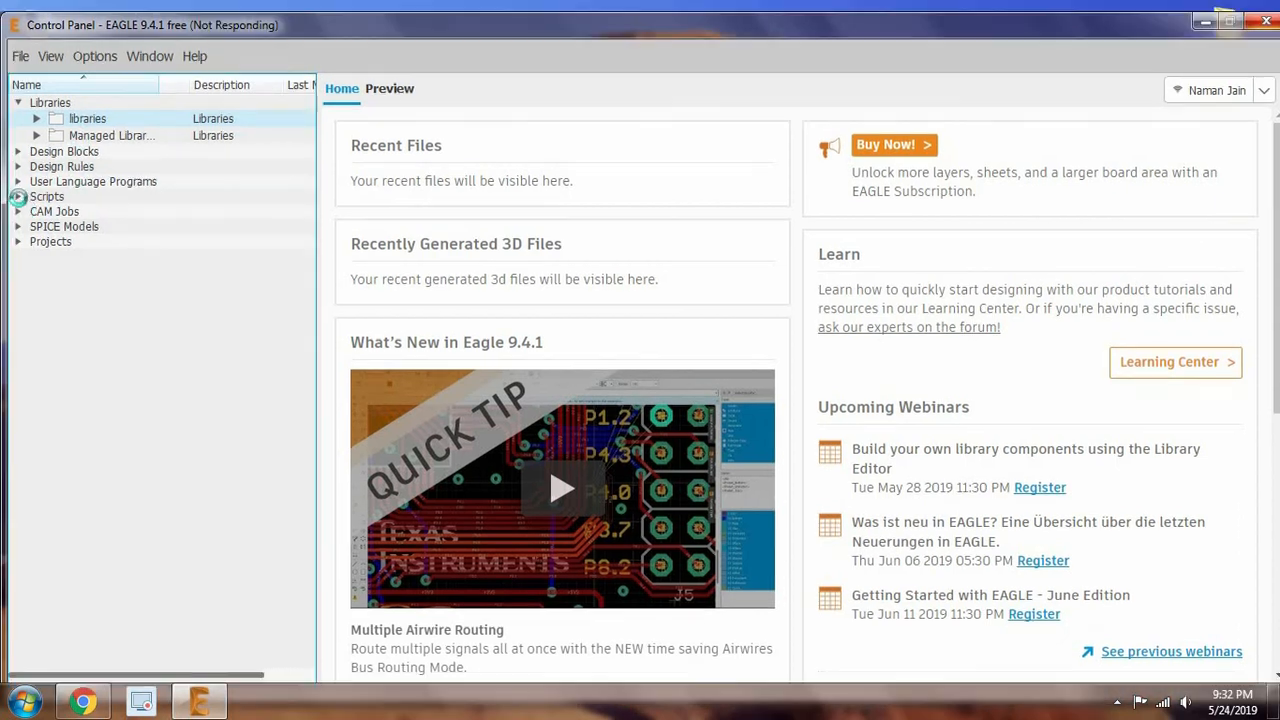
{"action": "left_click", "coordinate": [37, 118]}
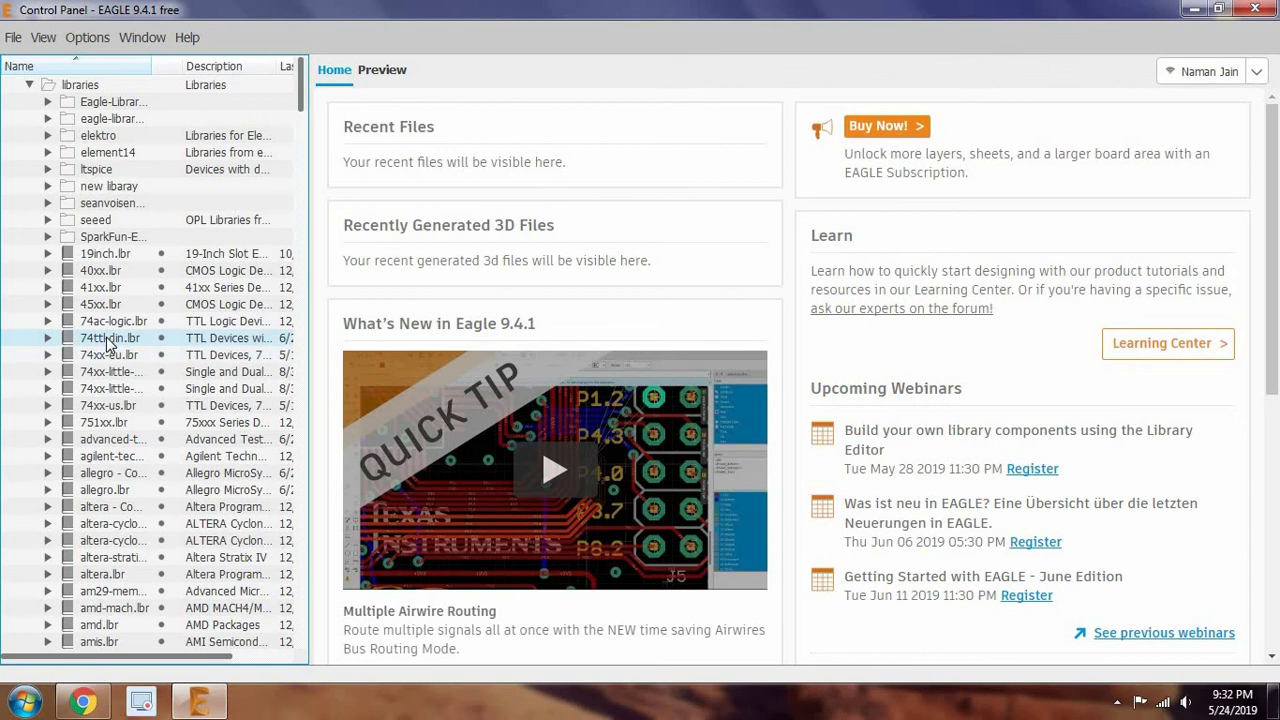
{"action": "left_click", "coordinate": [109, 337]}
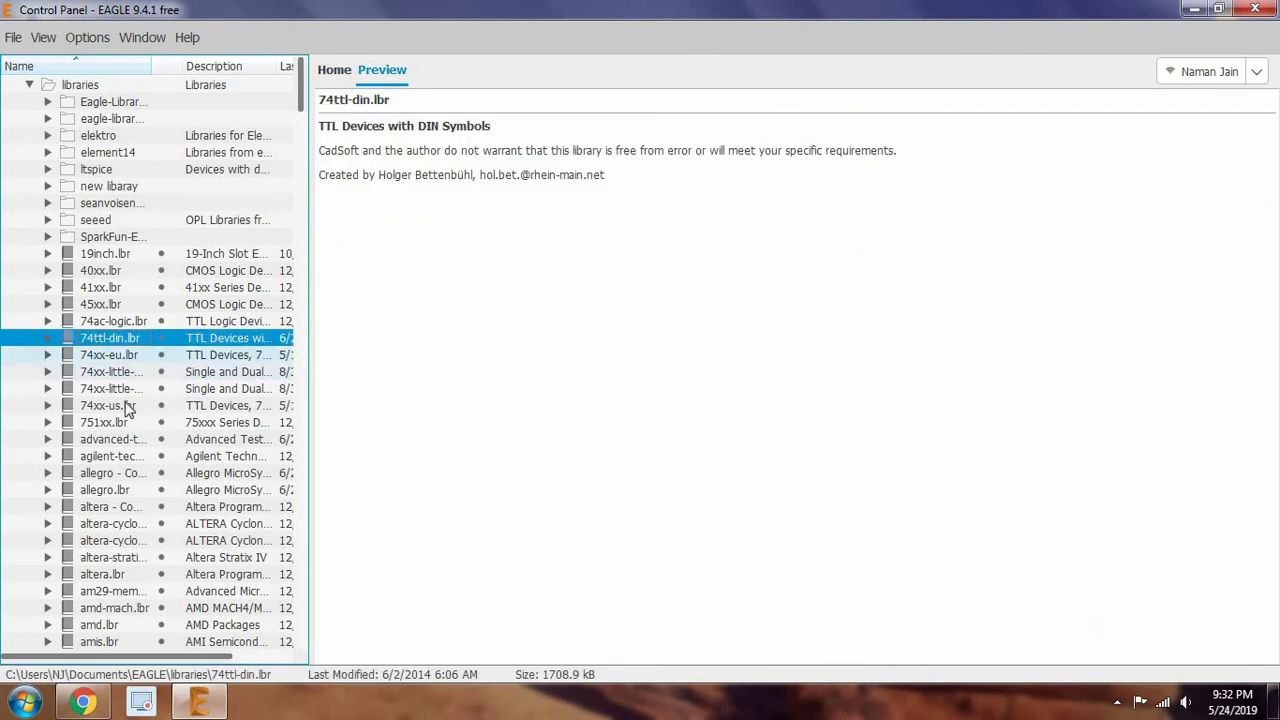
{"action": "left_click", "coordinate": [107, 405]}
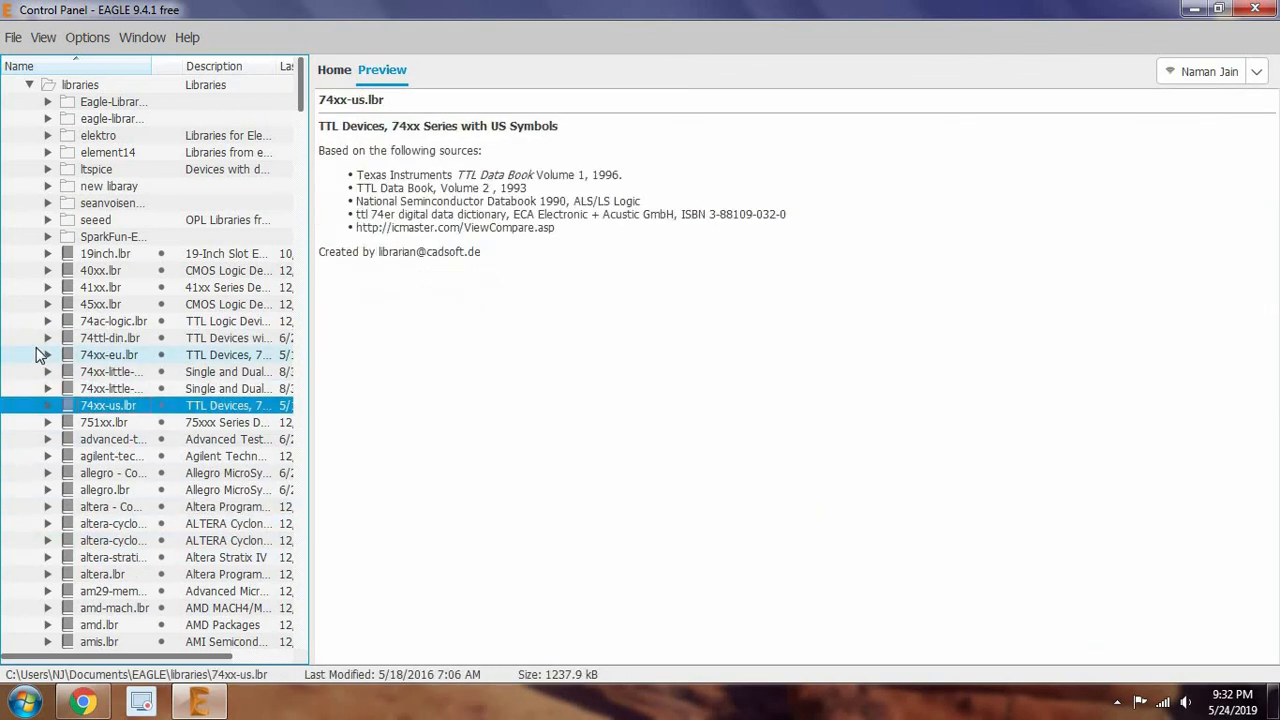
{"action": "left_click", "coordinate": [47, 337]}
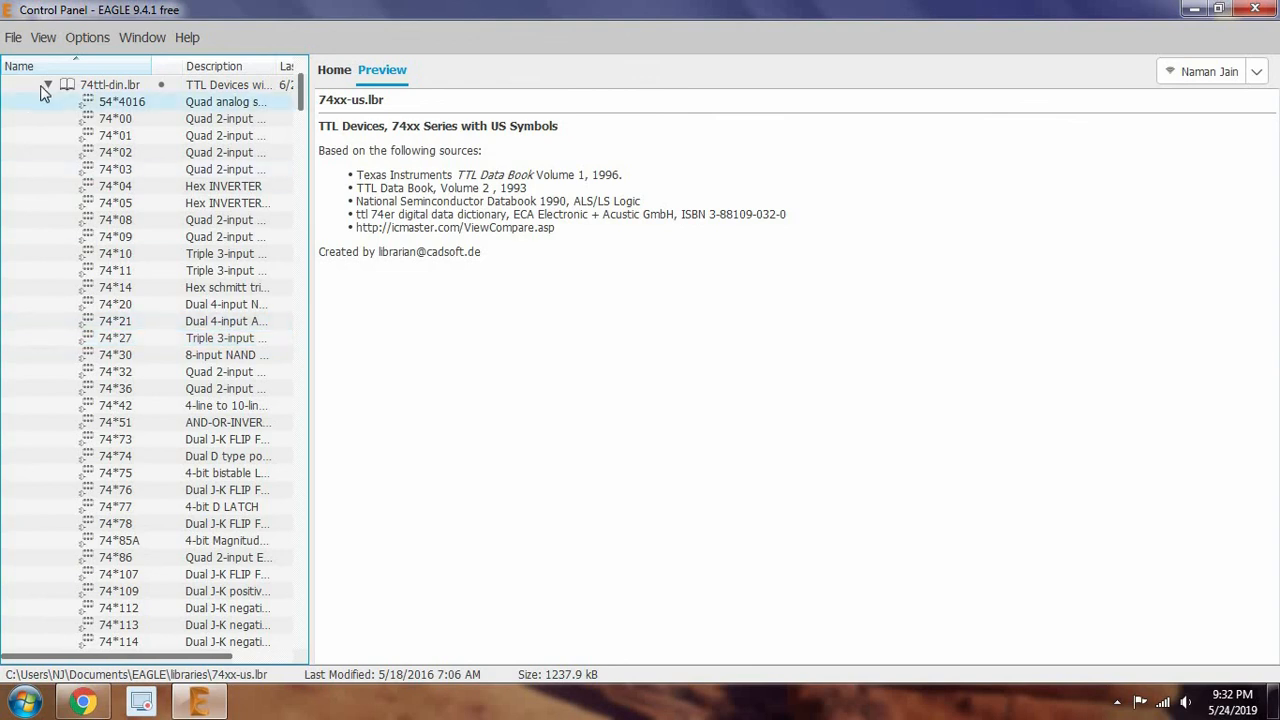